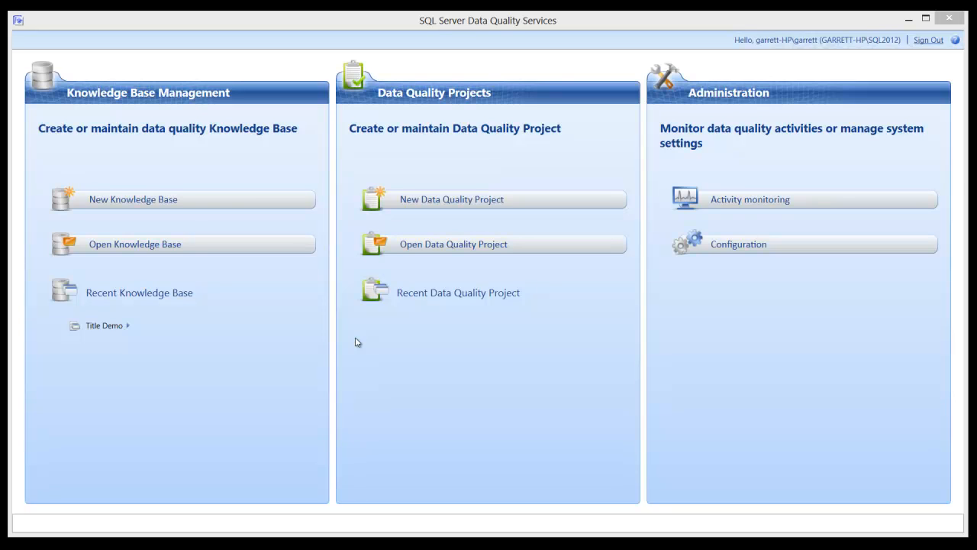
mouse_move(104, 327)
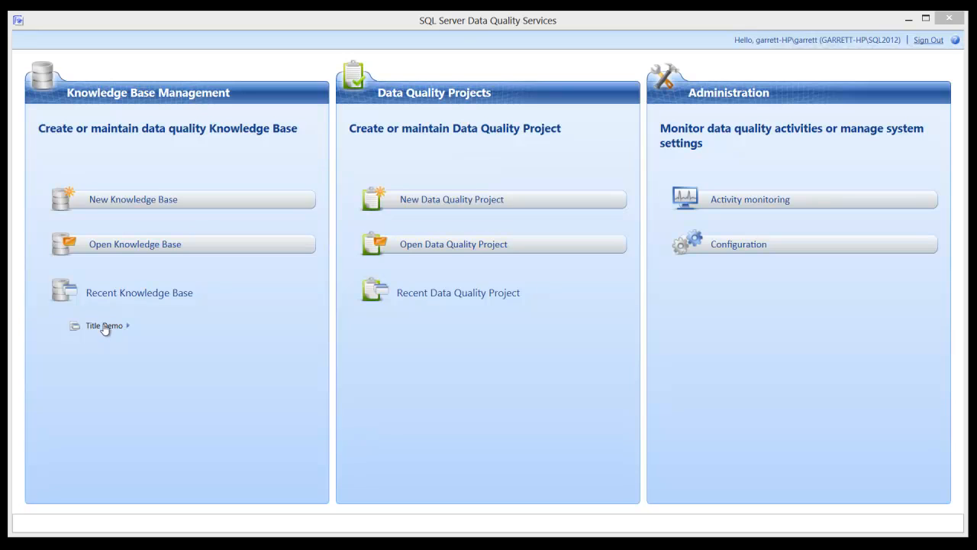
mouse_move(114, 347)
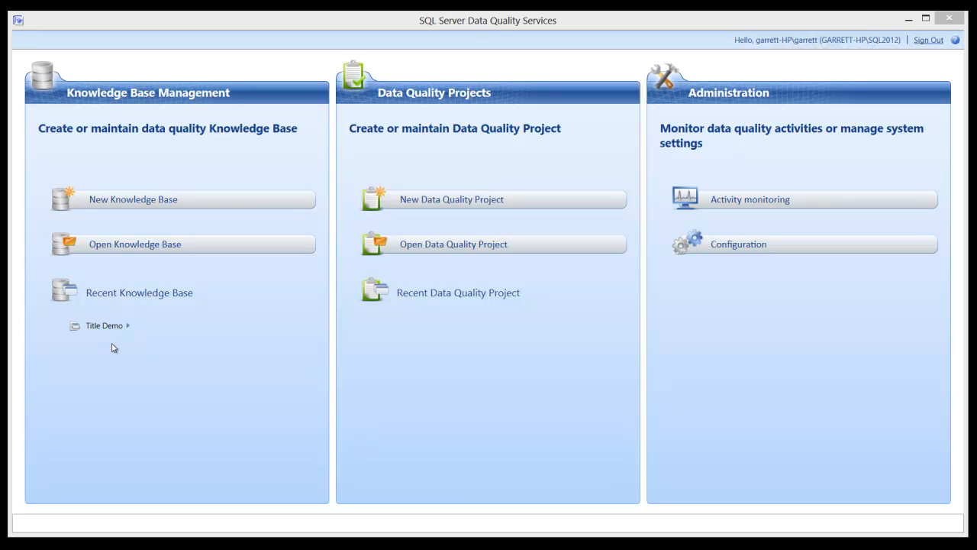
mouse_move(128, 373)
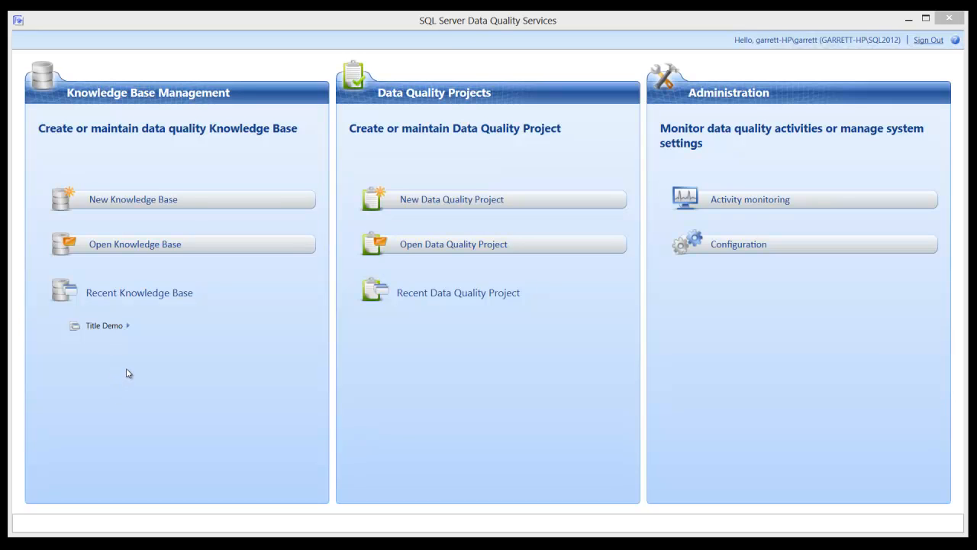
mouse_move(165, 410)
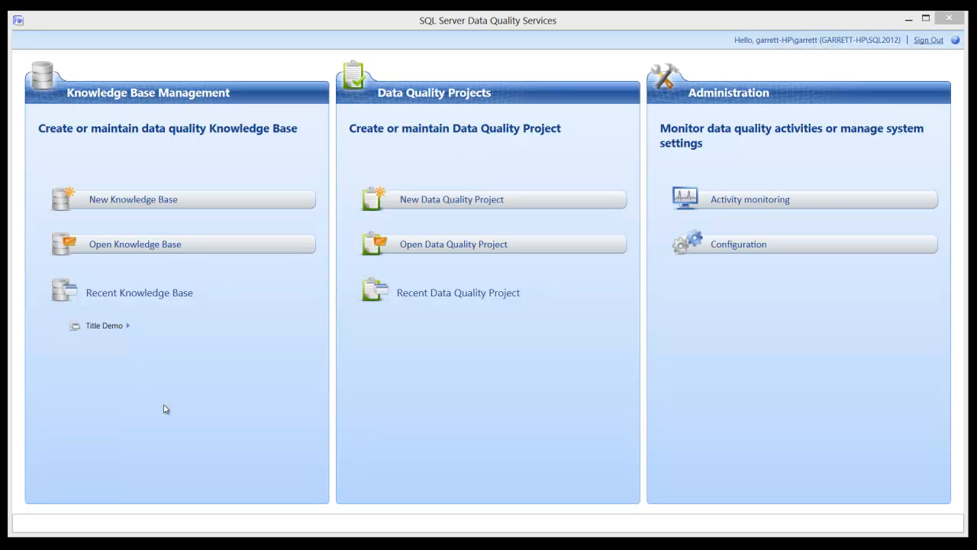
mouse_move(189, 433)
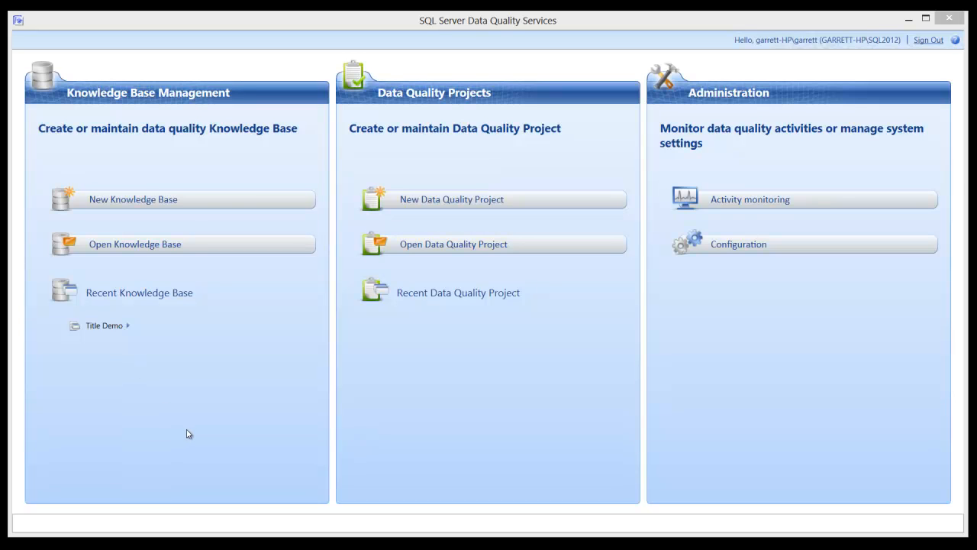
mouse_move(232, 375)
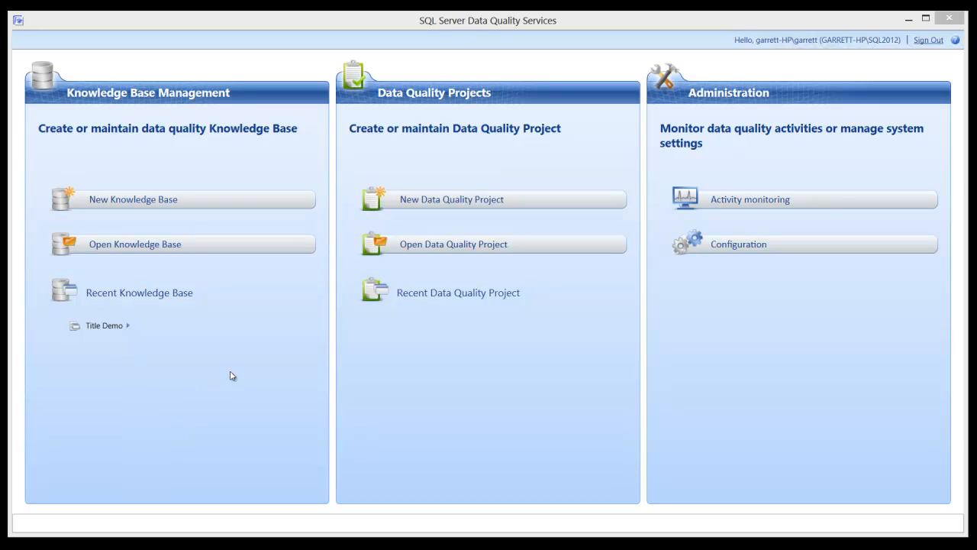
mouse_move(406, 102)
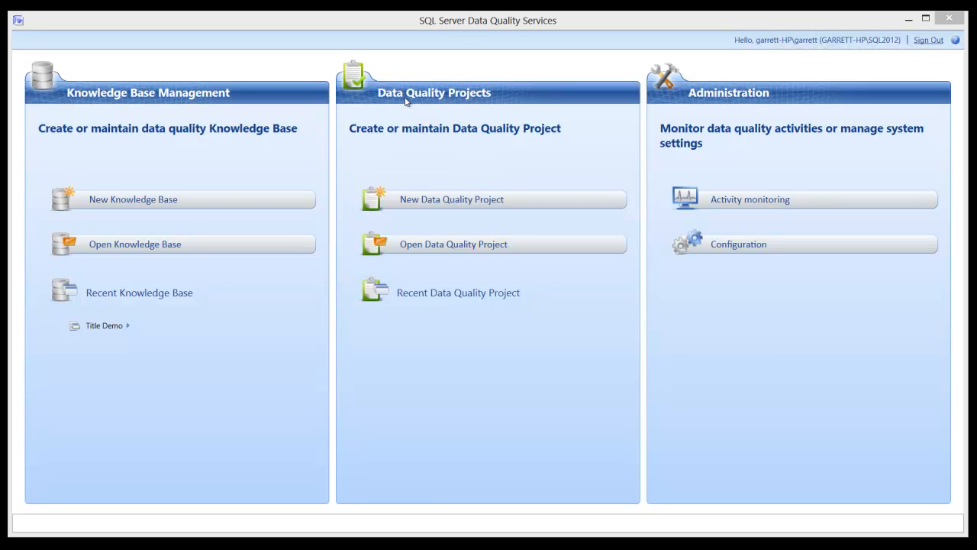
mouse_move(311, 203)
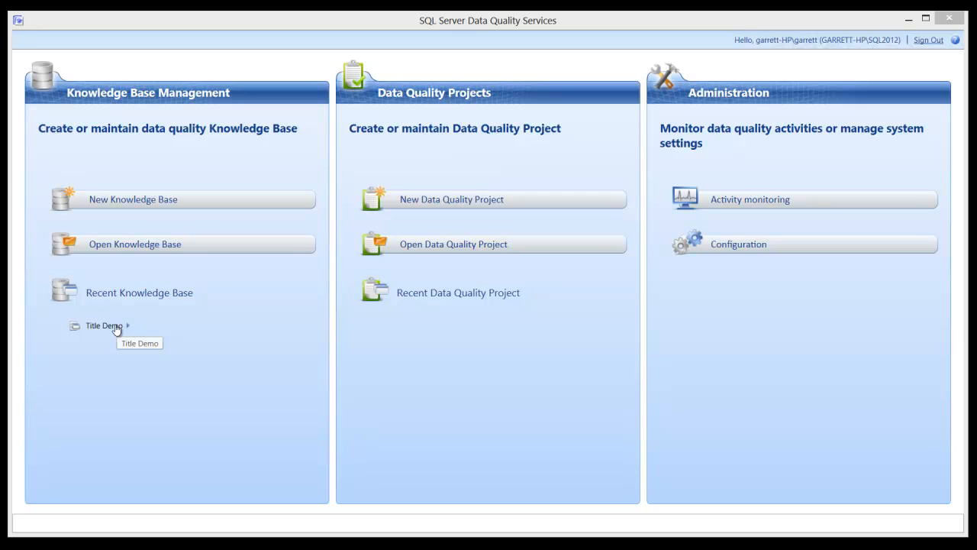
mouse_move(264, 301)
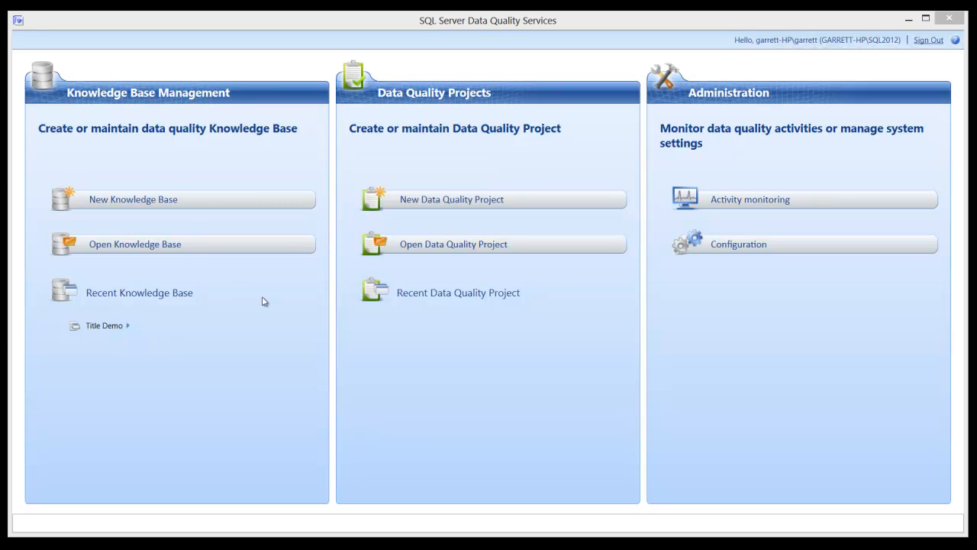
mouse_move(489, 153)
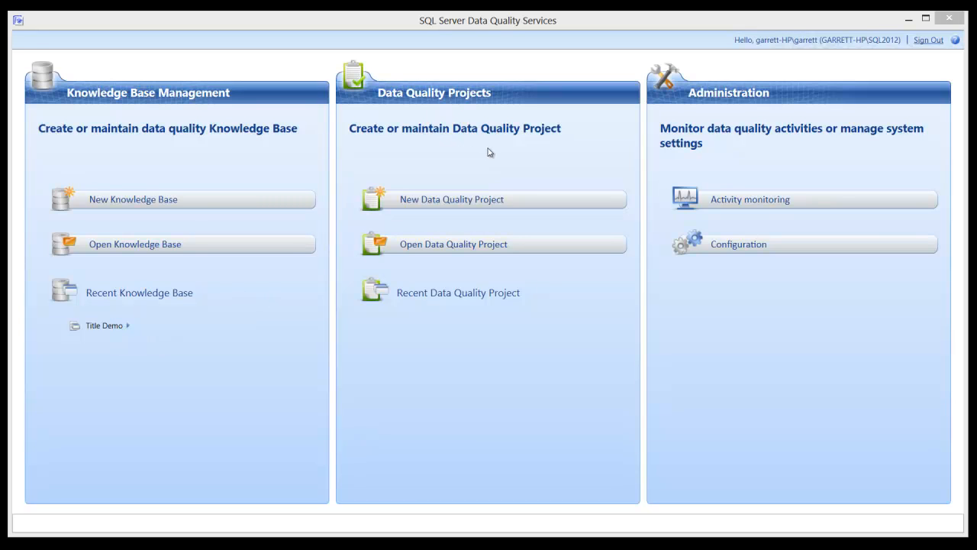
mouse_move(514, 206)
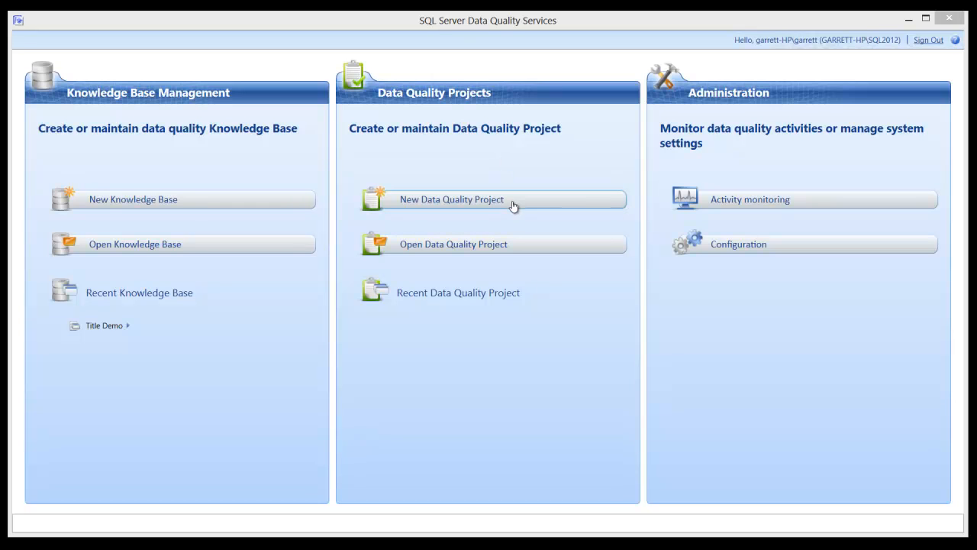
mouse_move(495, 203)
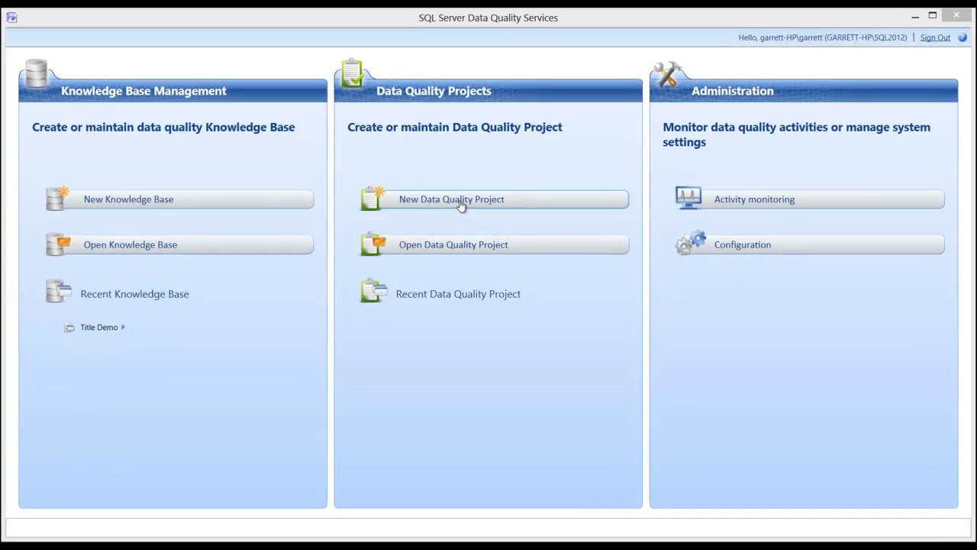
Create the cleansing project 'title project' on the Title Demo knowledge base.
click(452, 199)
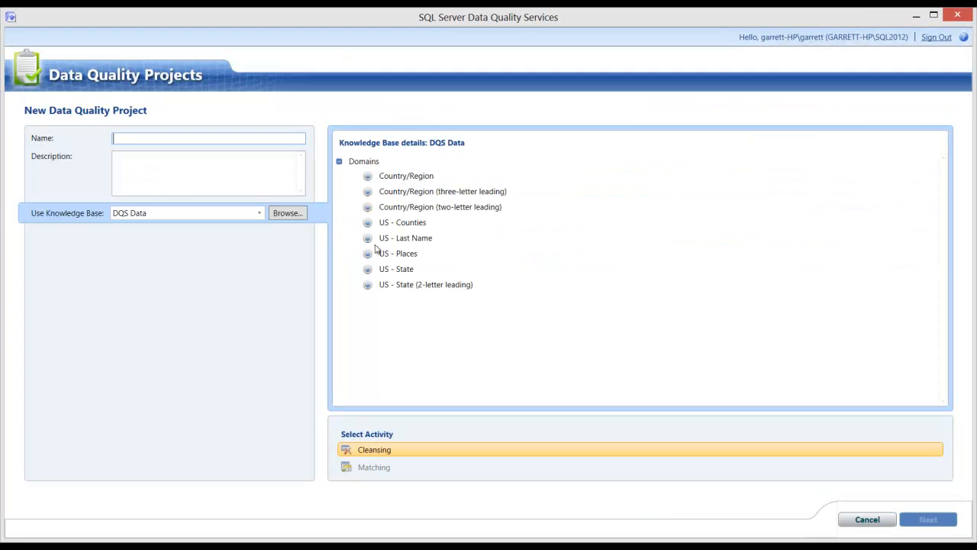
mouse_move(237, 253)
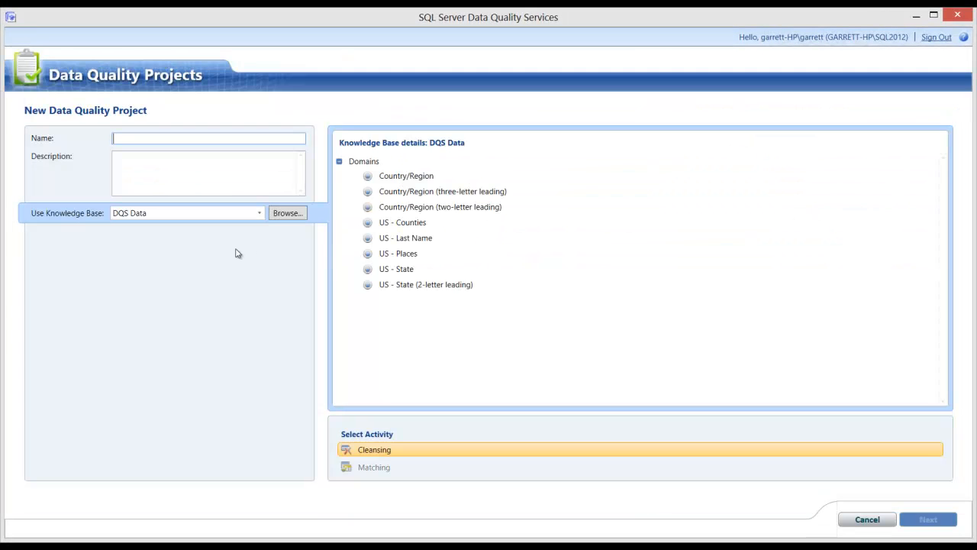
text(title proje)
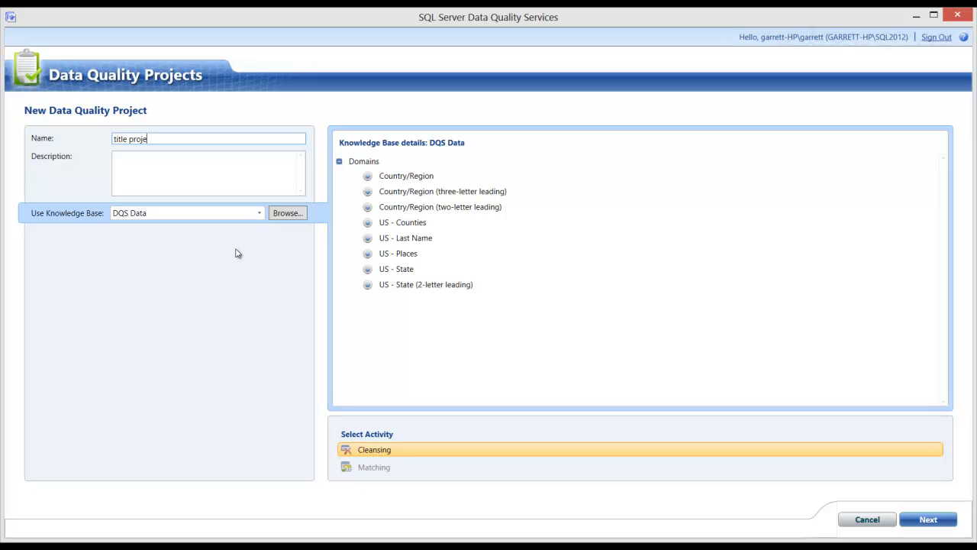
text(ct)
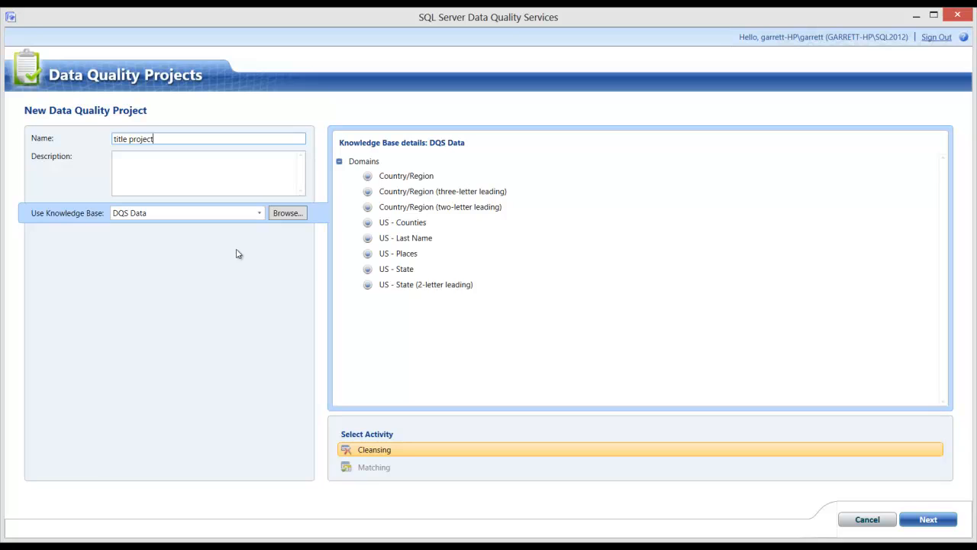
mouse_move(71, 222)
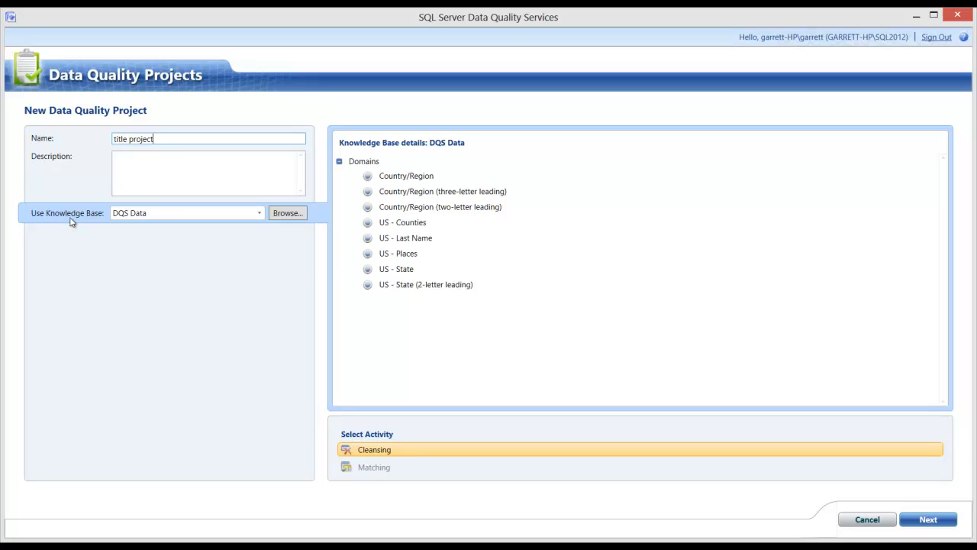
mouse_move(71, 222)
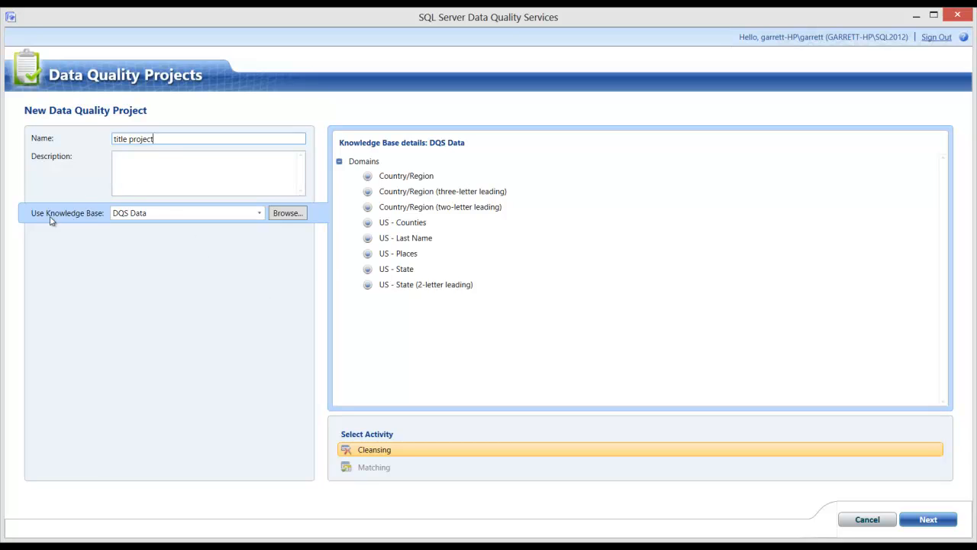
click(260, 213)
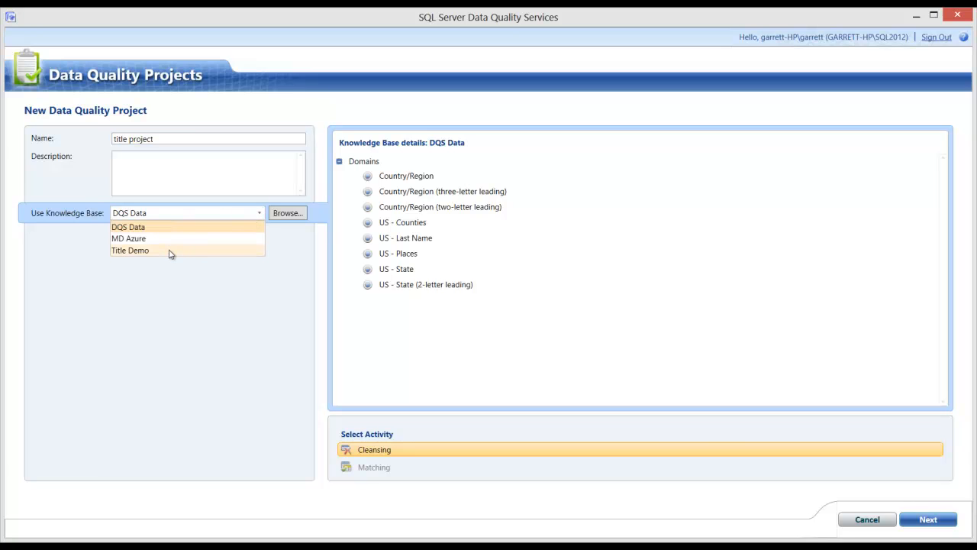
click(130, 251)
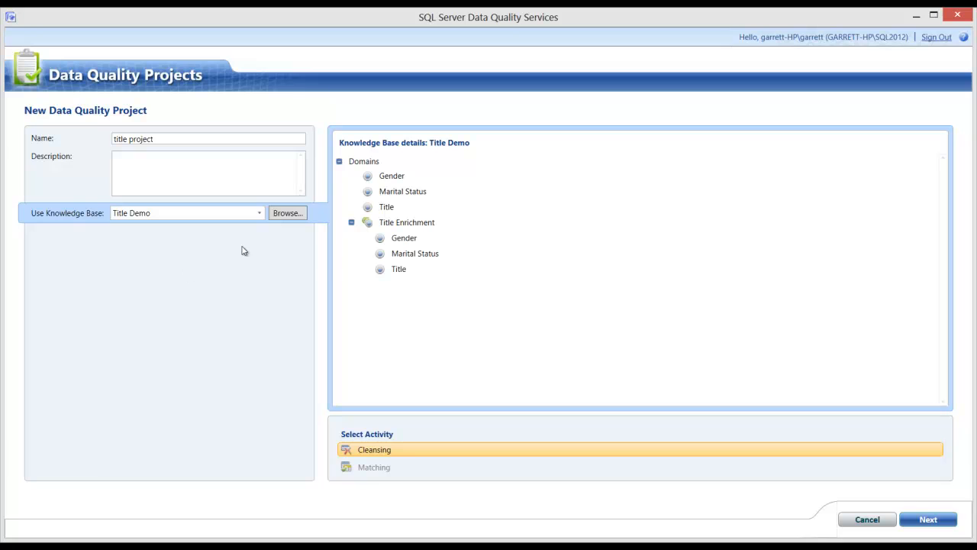
mouse_move(397, 225)
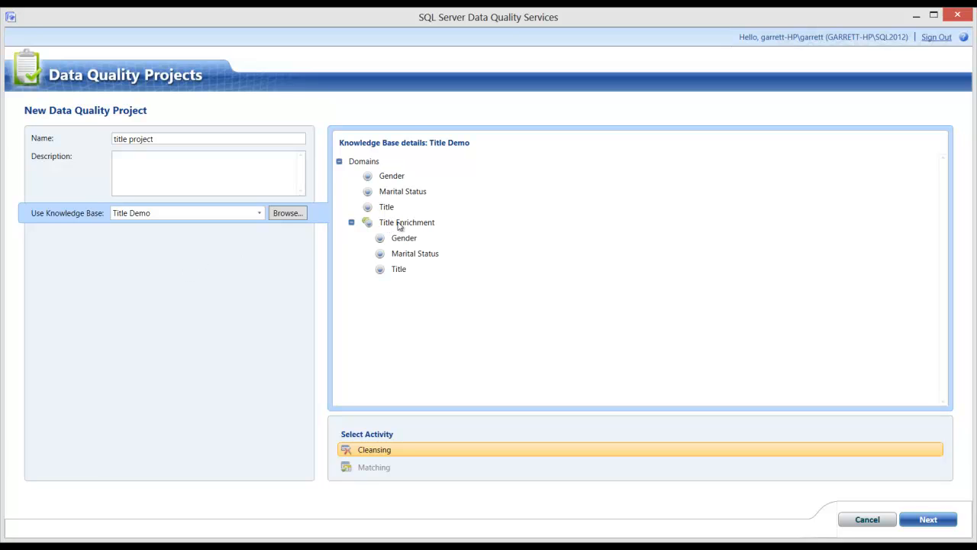
mouse_move(405, 250)
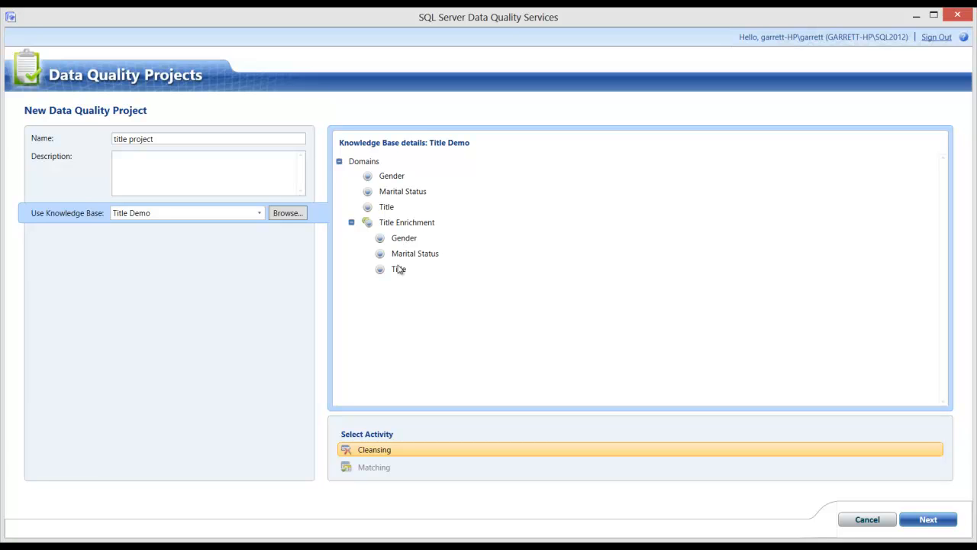
mouse_move(546, 298)
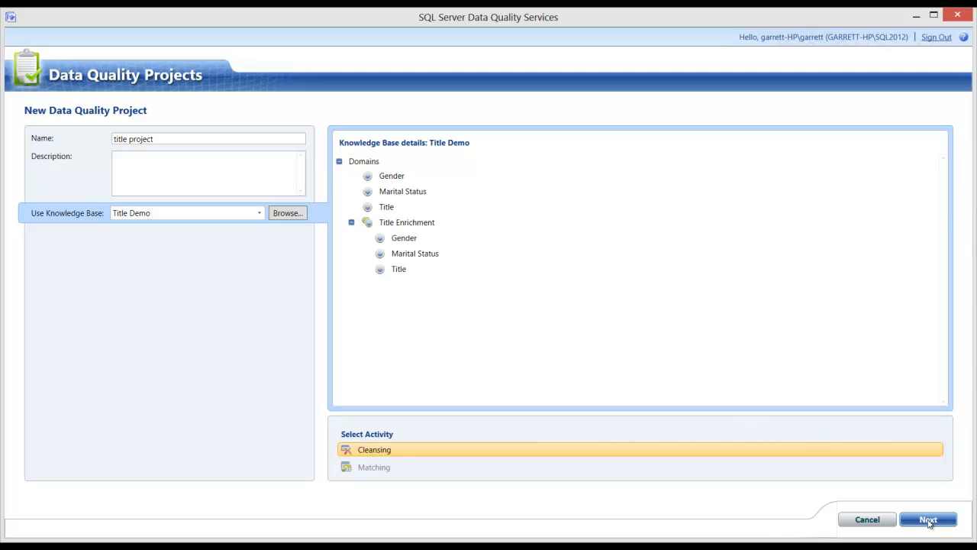
Move to the Map step, choose Excel File as the data source, and browse for it.
click(929, 519)
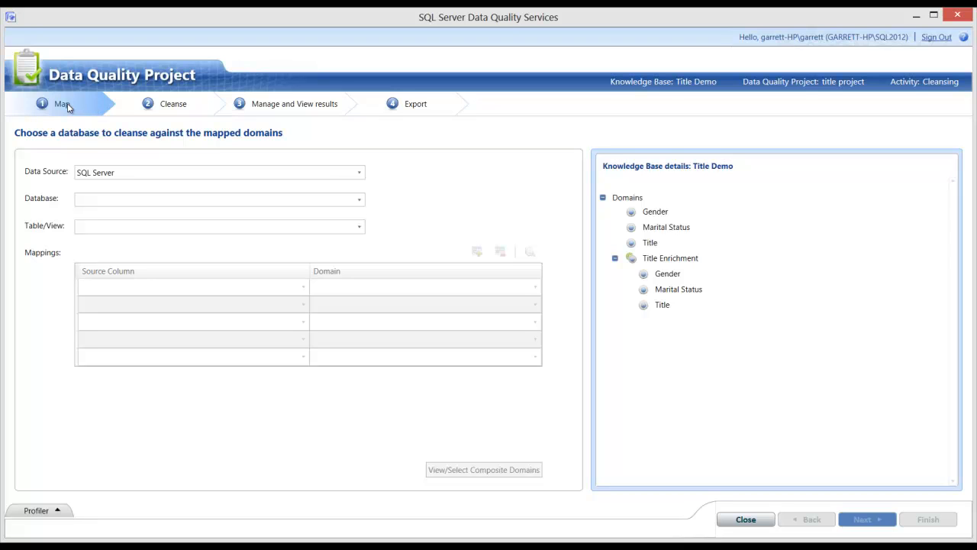
mouse_move(80, 125)
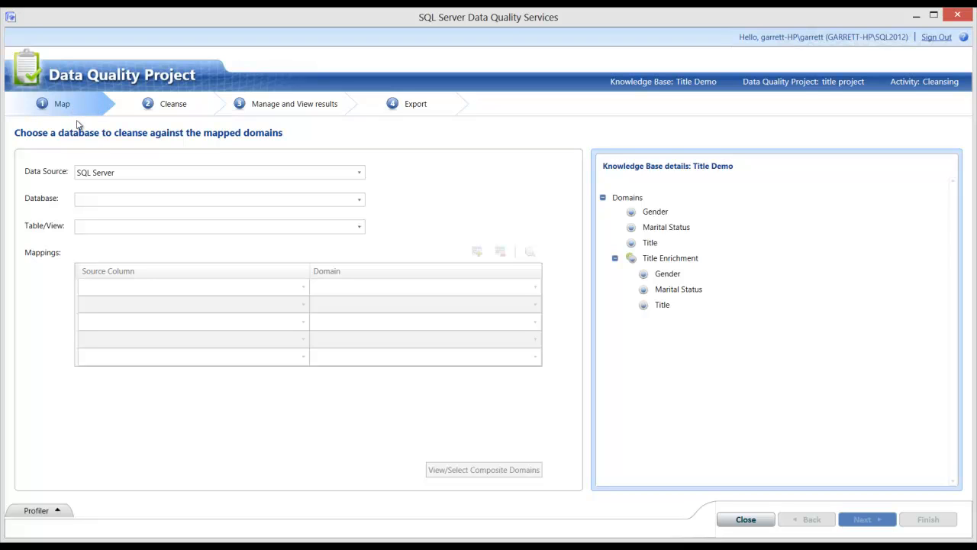
mouse_move(86, 115)
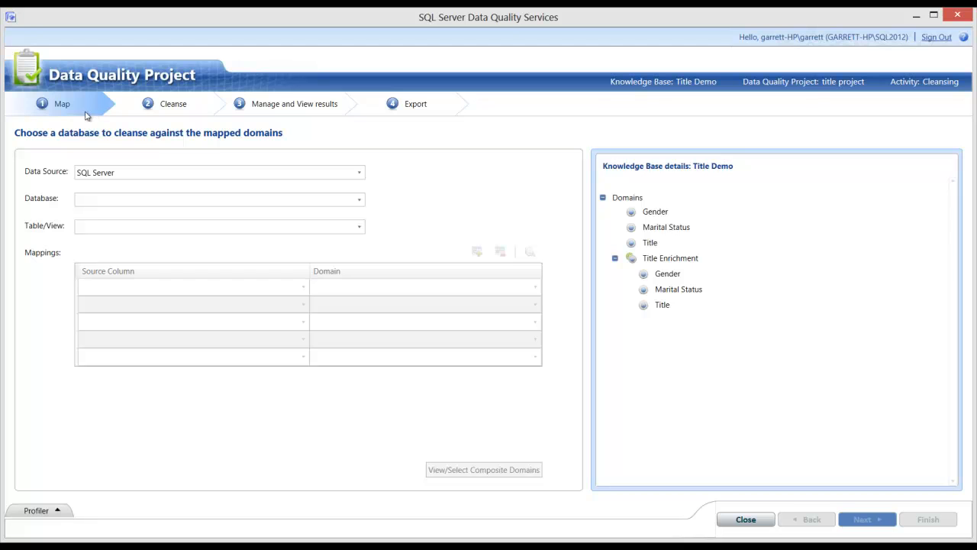
mouse_move(87, 111)
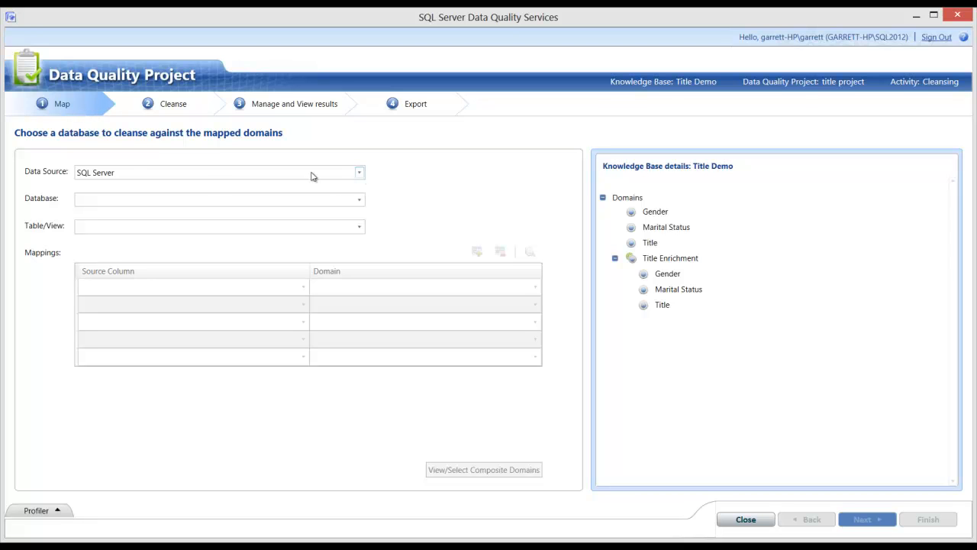
click(359, 172)
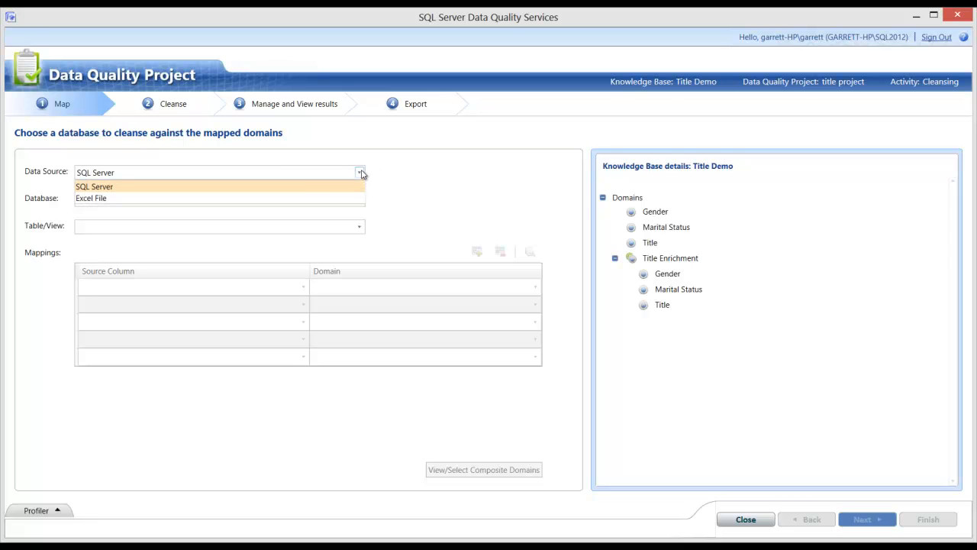
click(91, 198)
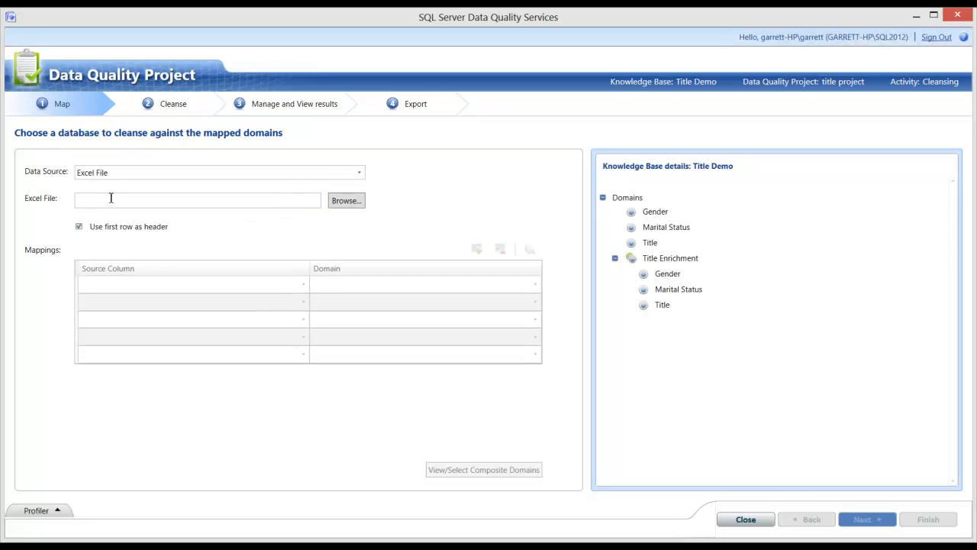
click(346, 200)
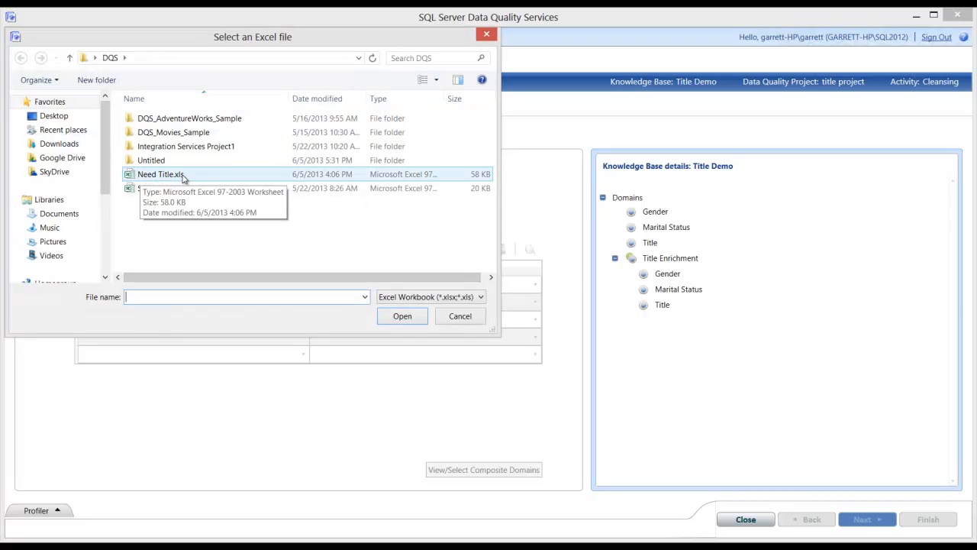
Open Need Title.xls, filling the Worksheet field with 'Source Data$'.
click(403, 315)
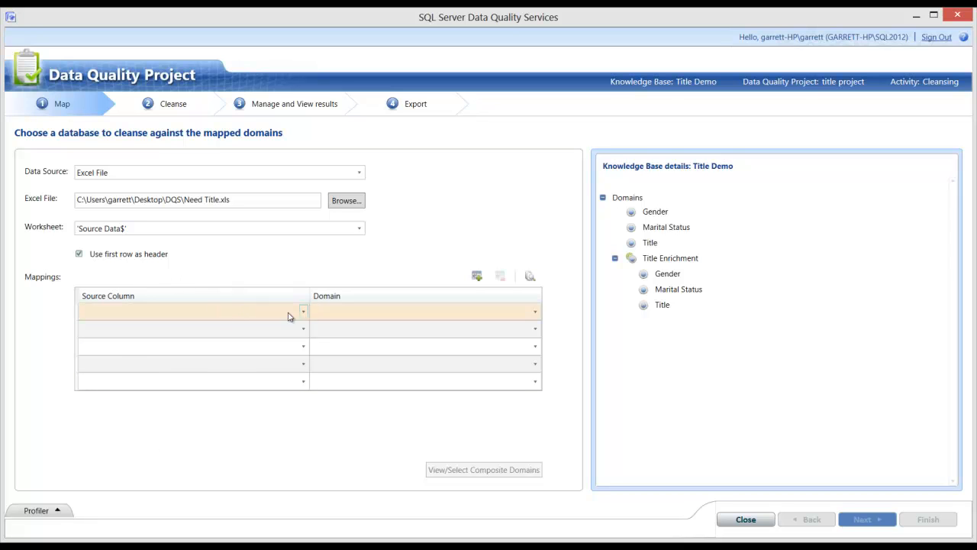
mouse_move(307, 332)
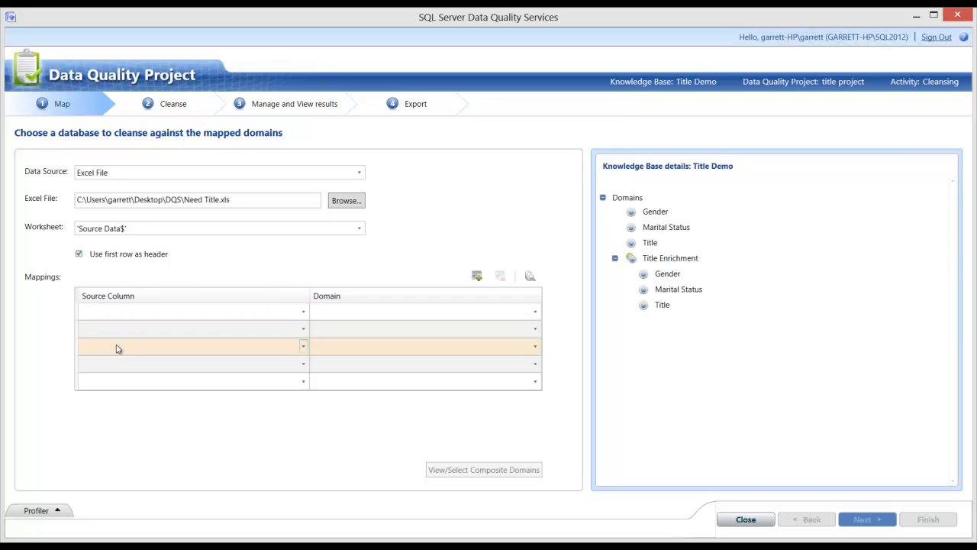
Map source columns Title, Gender and Marital Status to the Title, Gender and Marital Status domains.
click(303, 311)
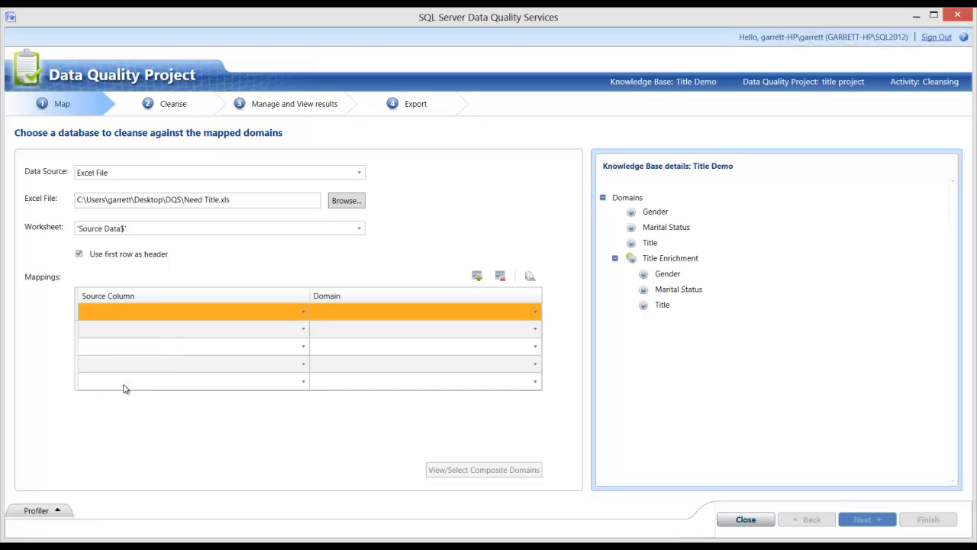
click(304, 312)
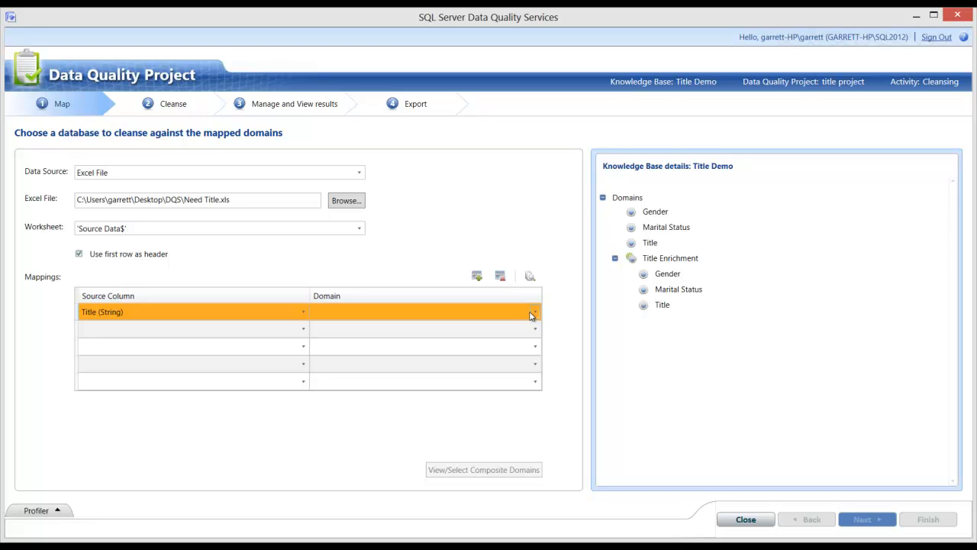
click(533, 312)
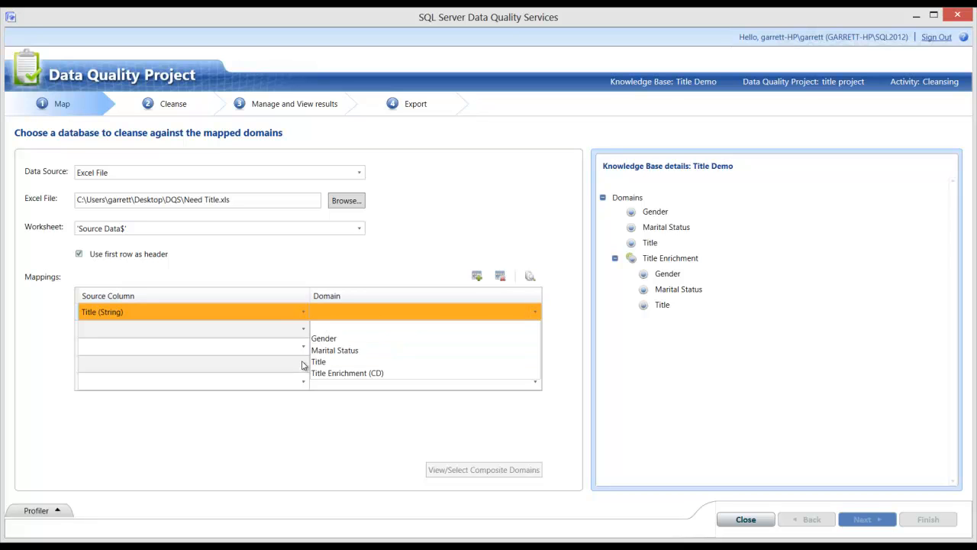
click(319, 361)
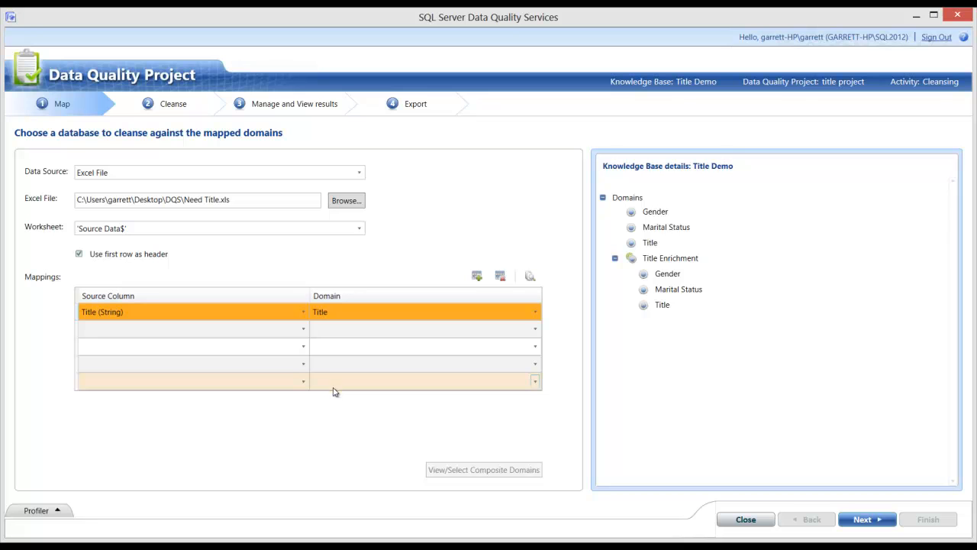
click(303, 329)
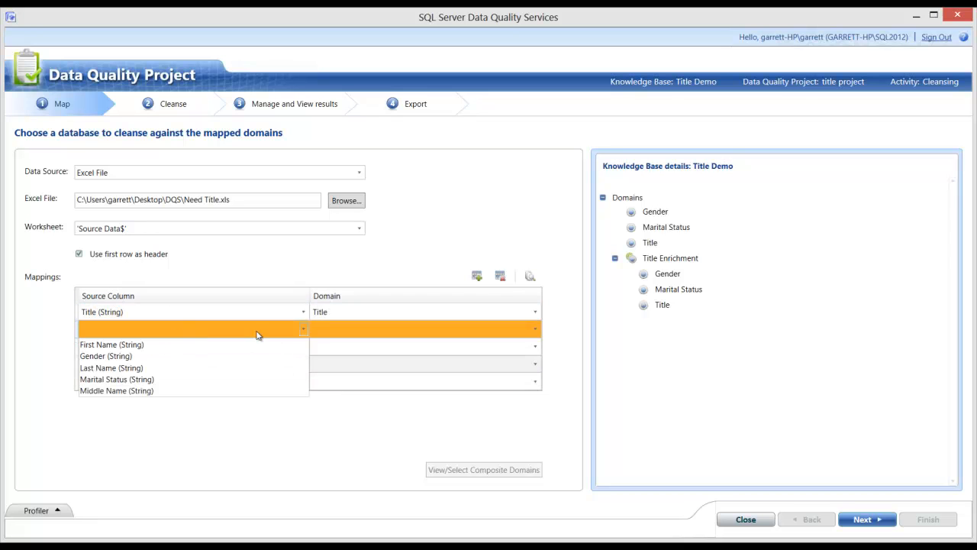
mouse_move(106, 355)
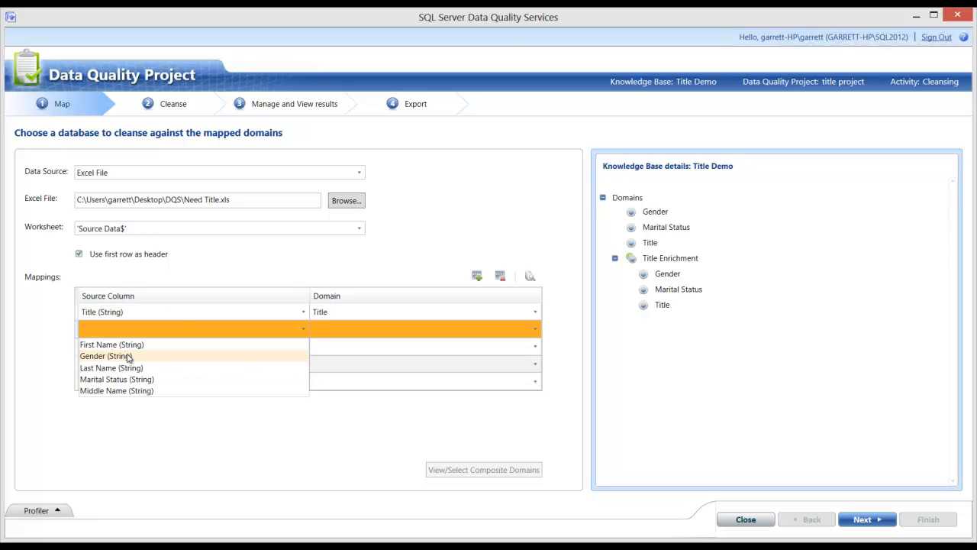
click(105, 356)
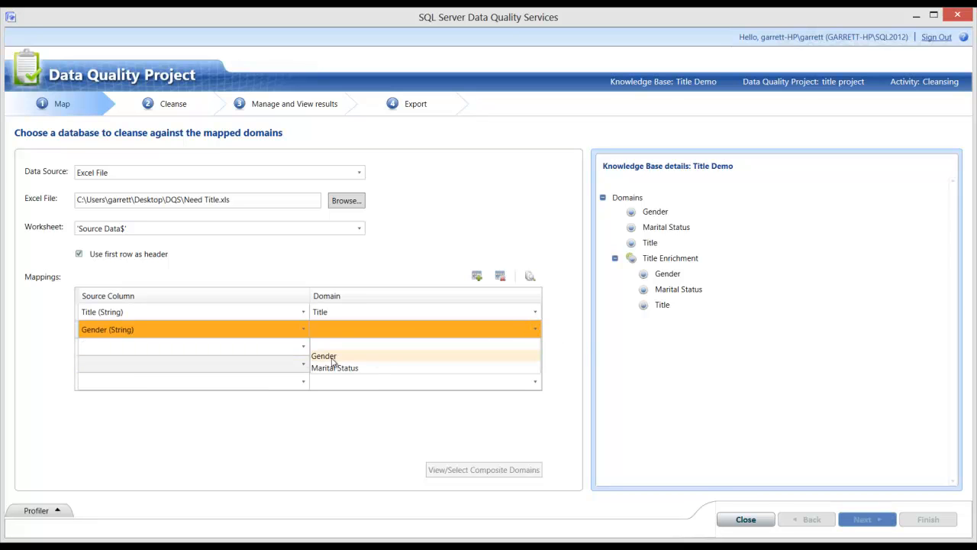
click(323, 356)
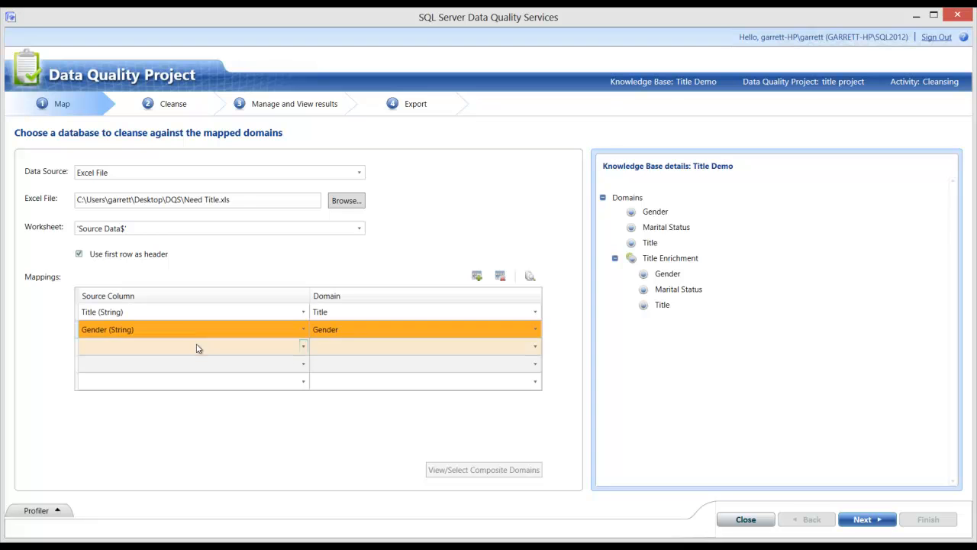
click(303, 346)
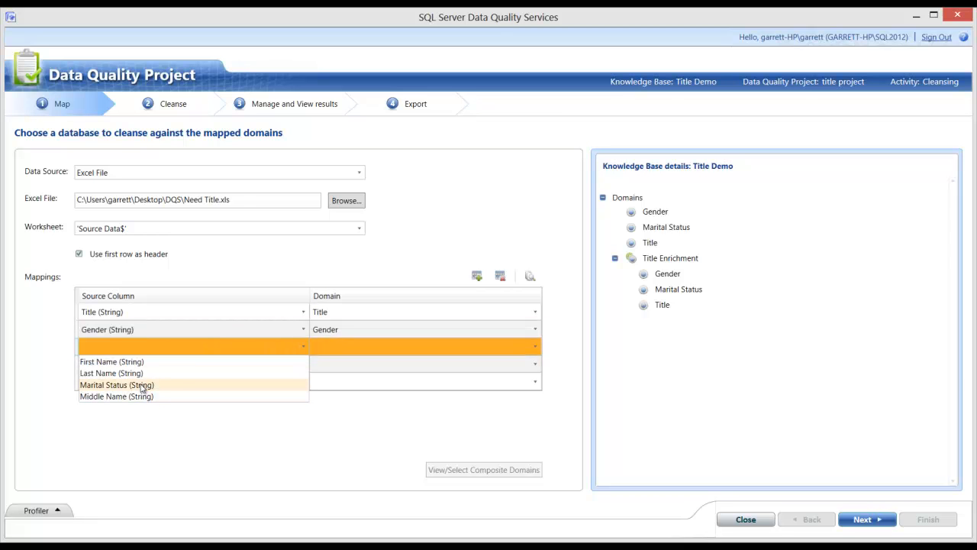
click(116, 384)
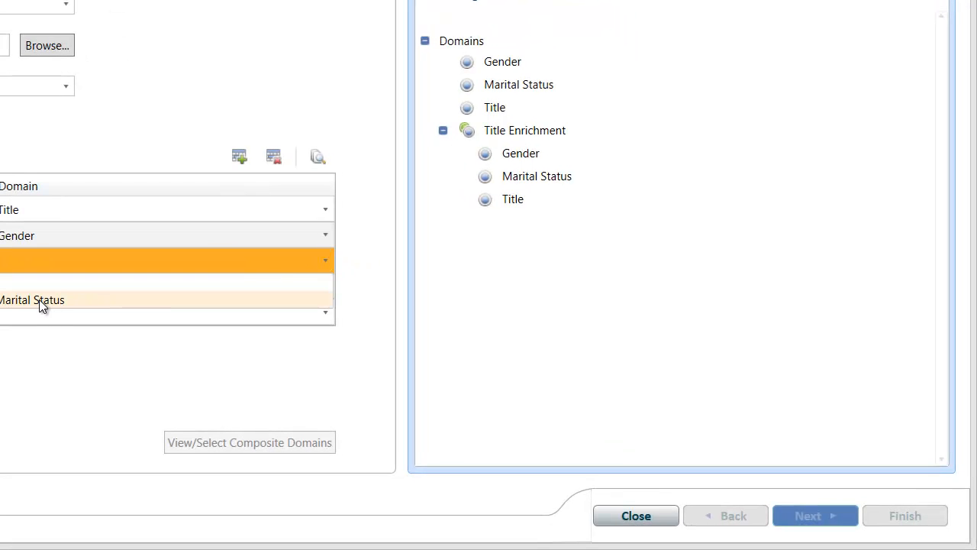
click(32, 299)
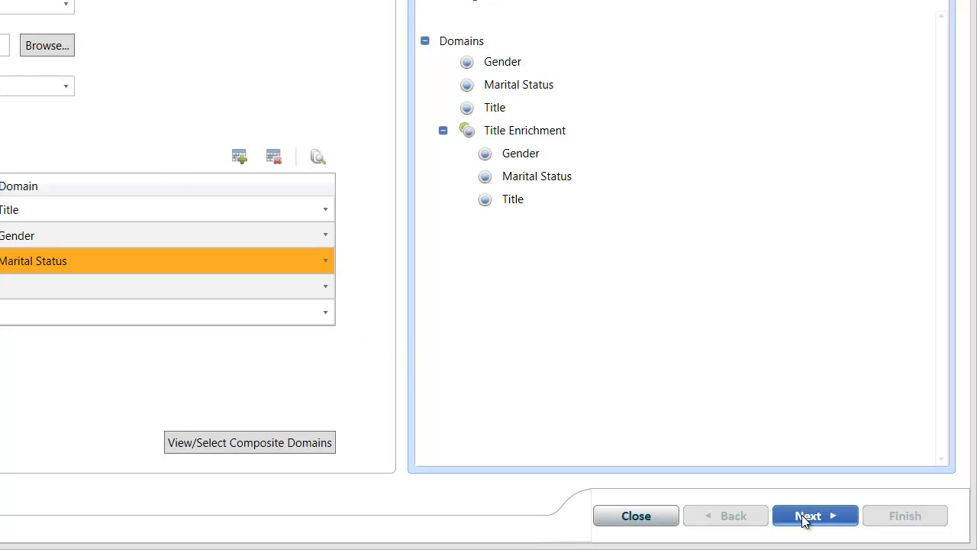
Go to the Cleanse step and start cleansing: 290 records analysed, 286 corrected.
click(814, 515)
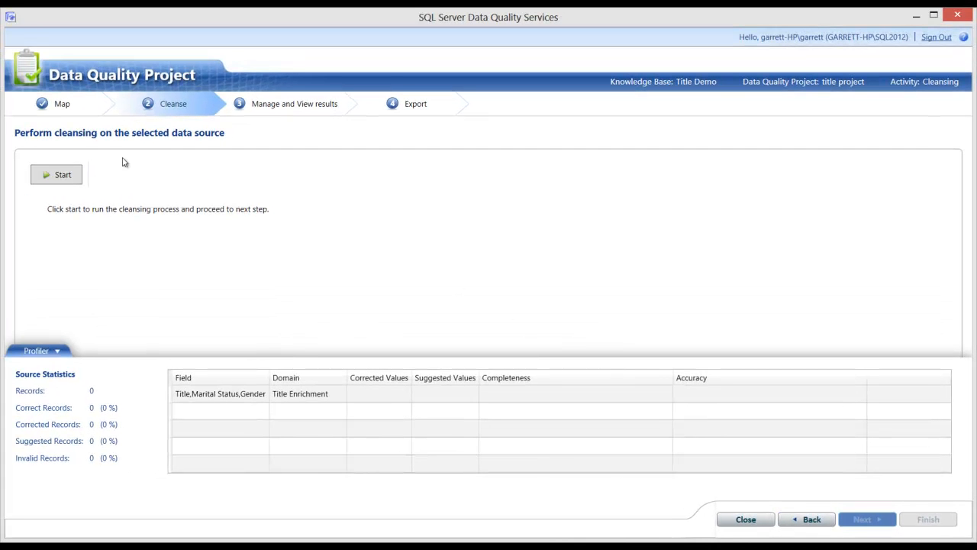
mouse_move(295, 256)
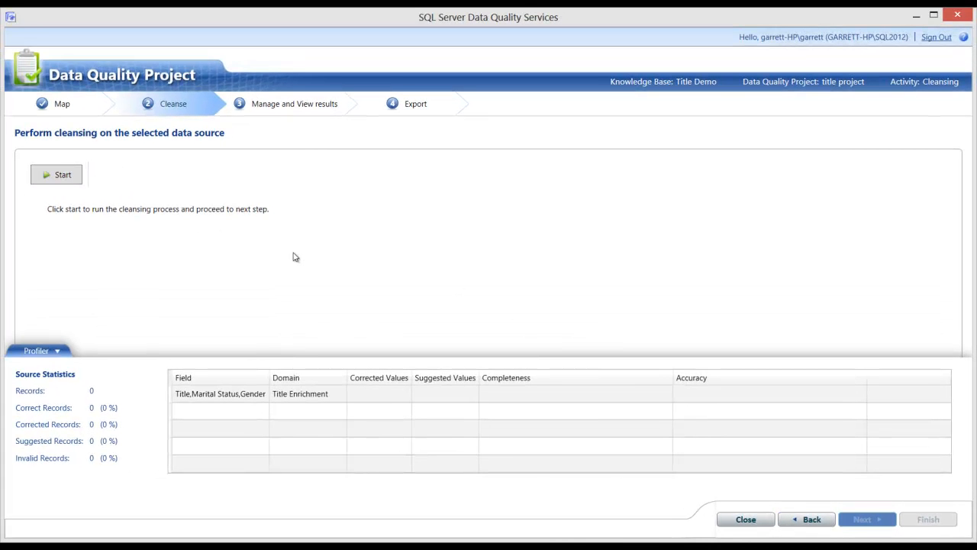
mouse_move(204, 215)
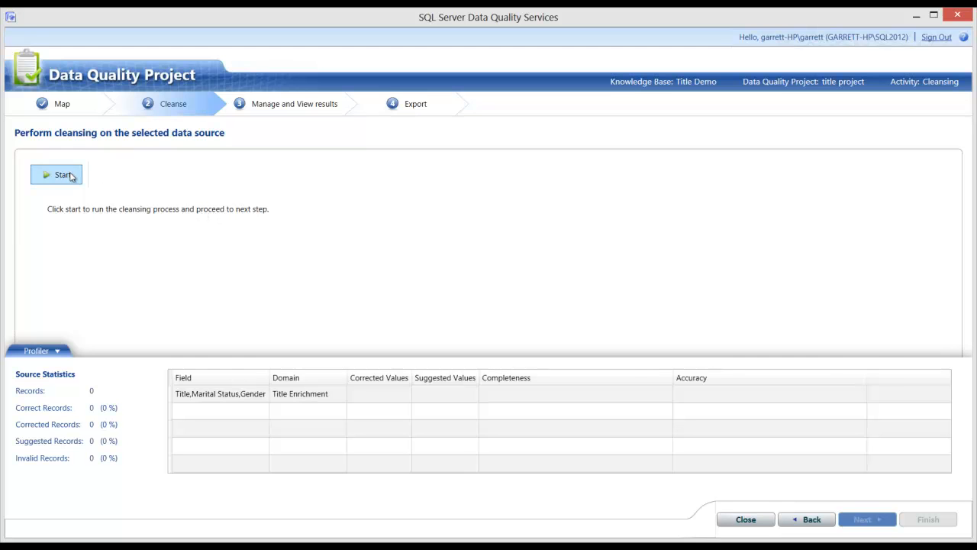
click(56, 174)
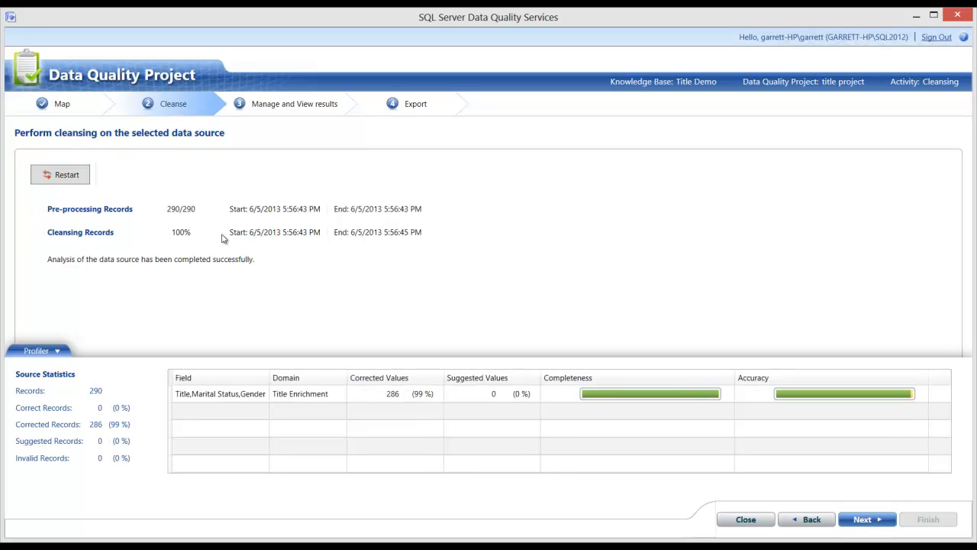
mouse_move(537, 349)
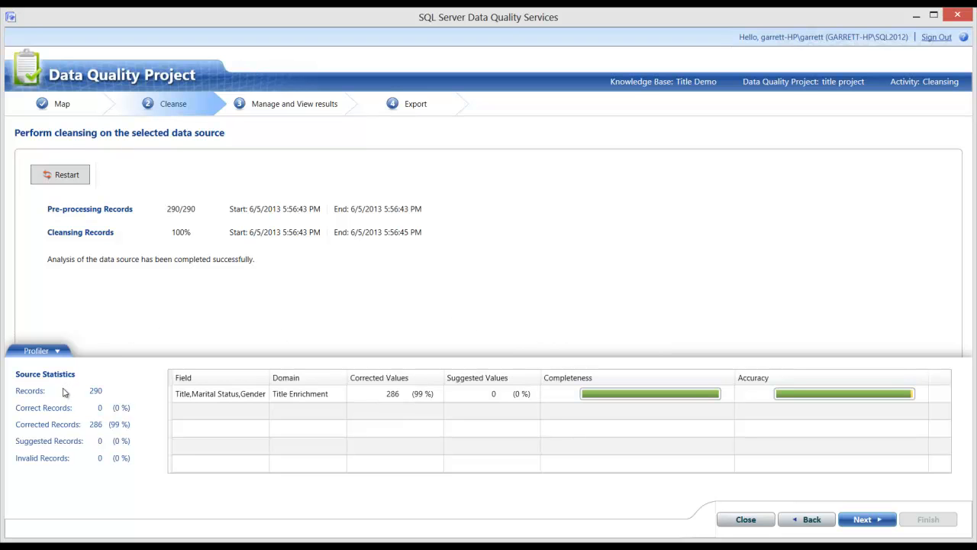
mouse_move(97, 396)
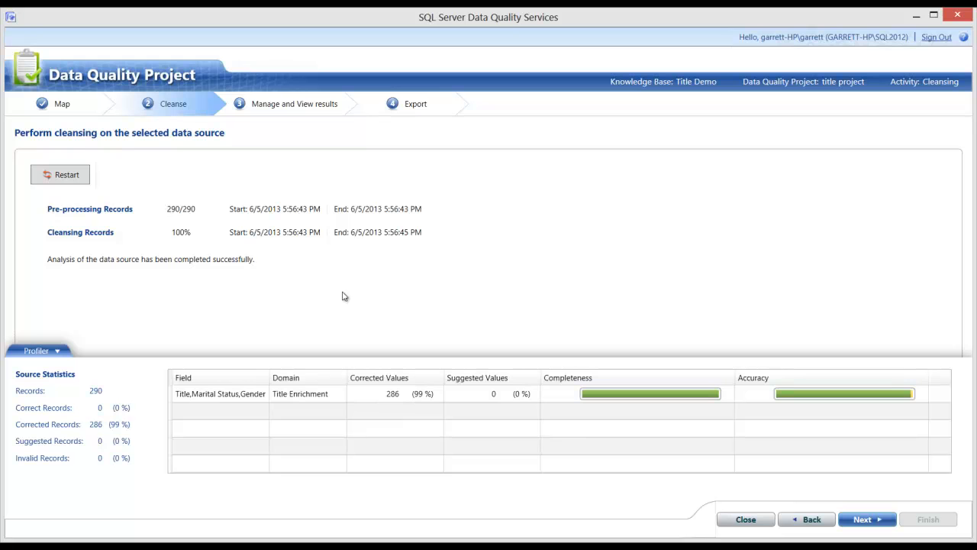
mouse_move(269, 117)
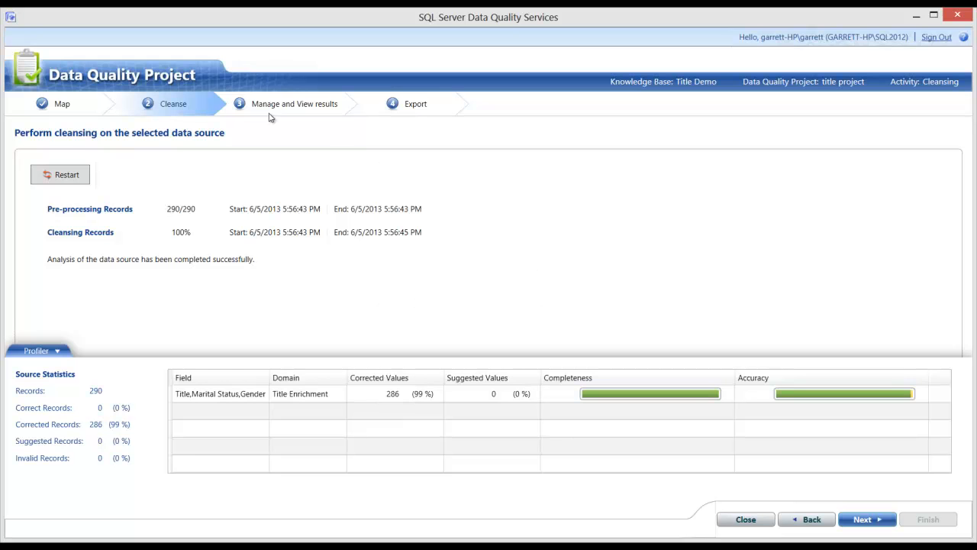
mouse_move(269, 120)
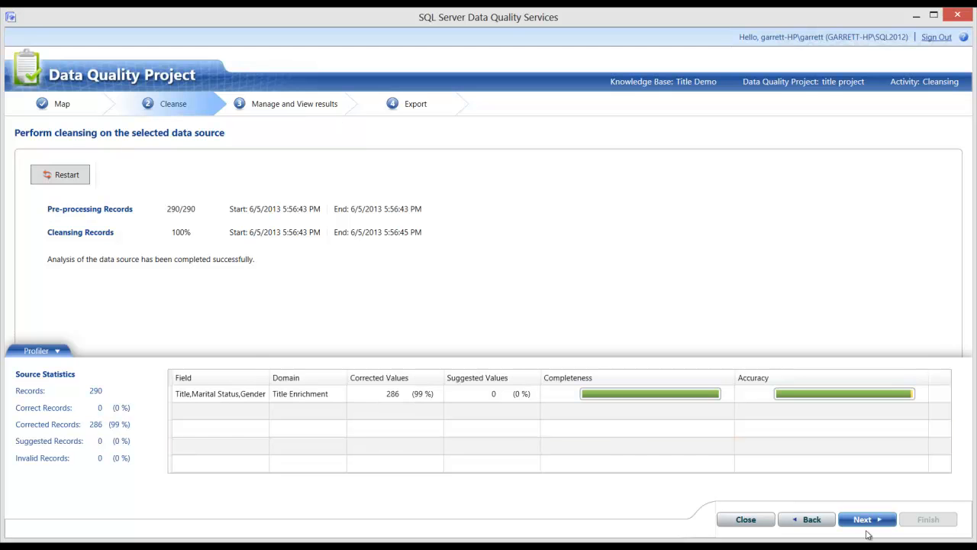
mouse_move(867, 523)
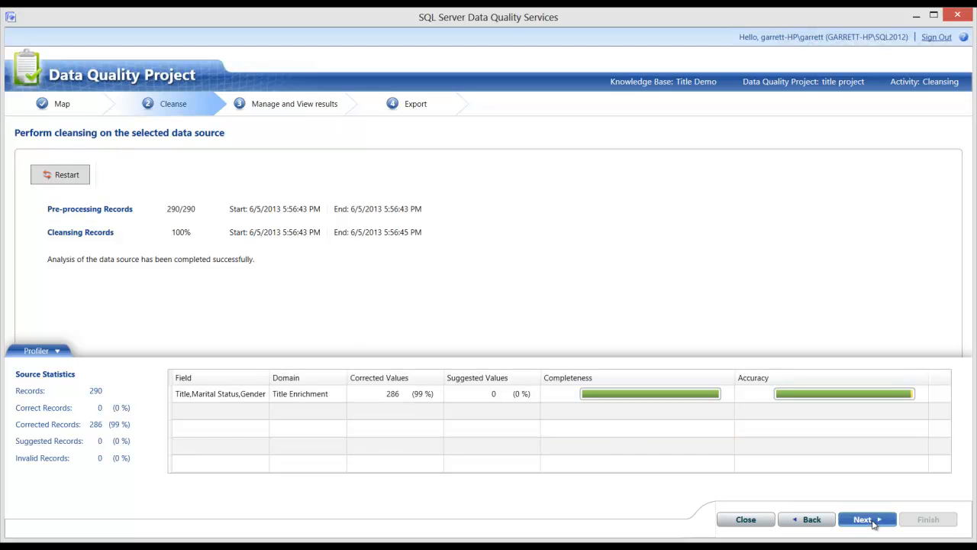
click(863, 520)
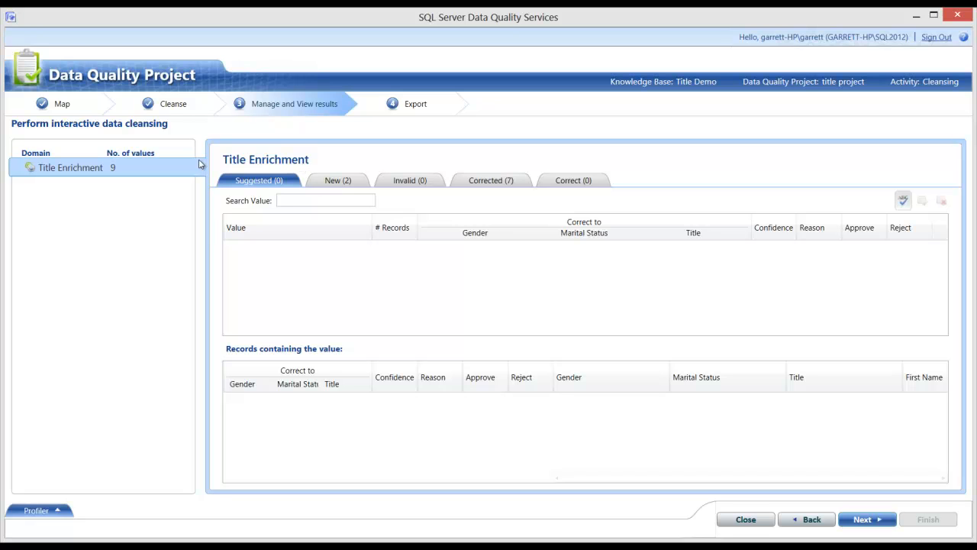
mouse_move(377, 250)
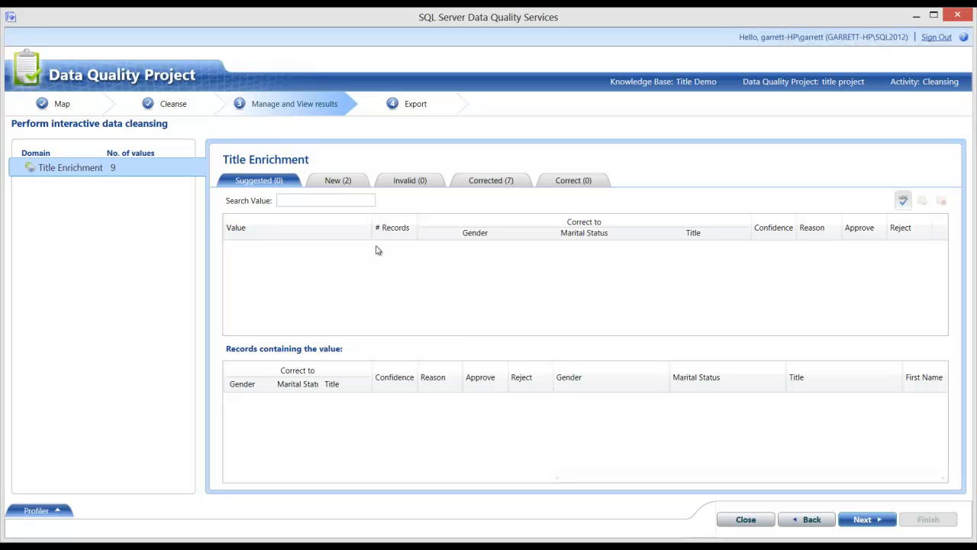
mouse_move(519, 233)
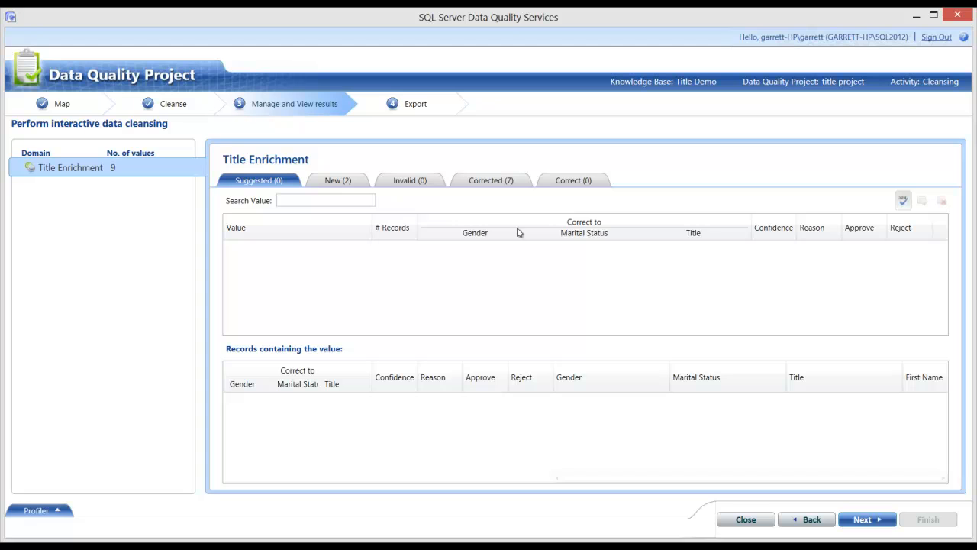
mouse_move(592, 258)
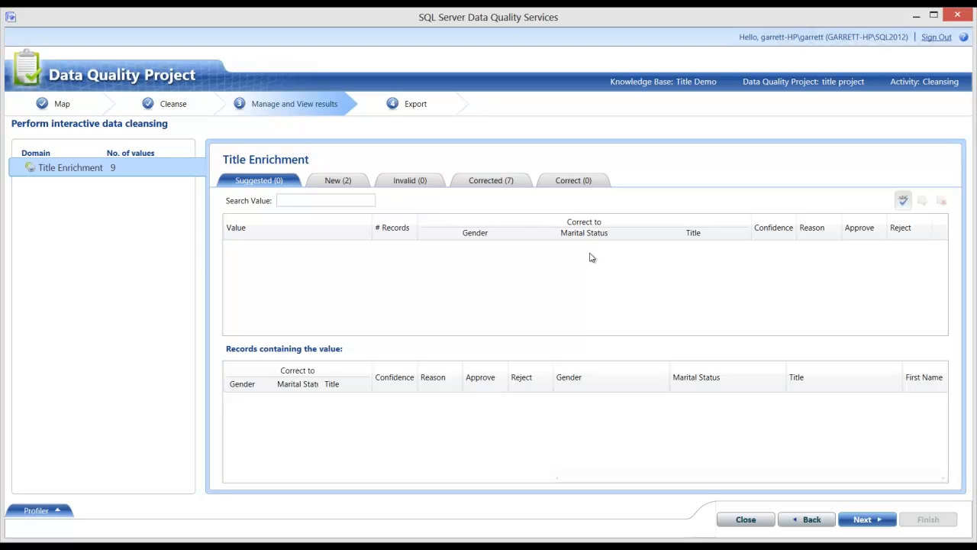
mouse_move(309, 142)
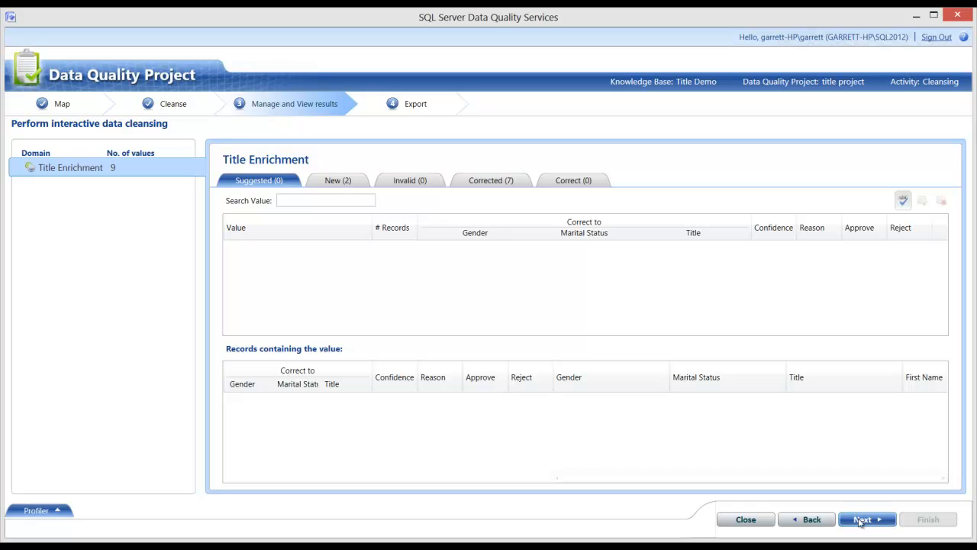
Set the Export destination type to CSV File, saved as 'correct title' under DQS.
click(867, 519)
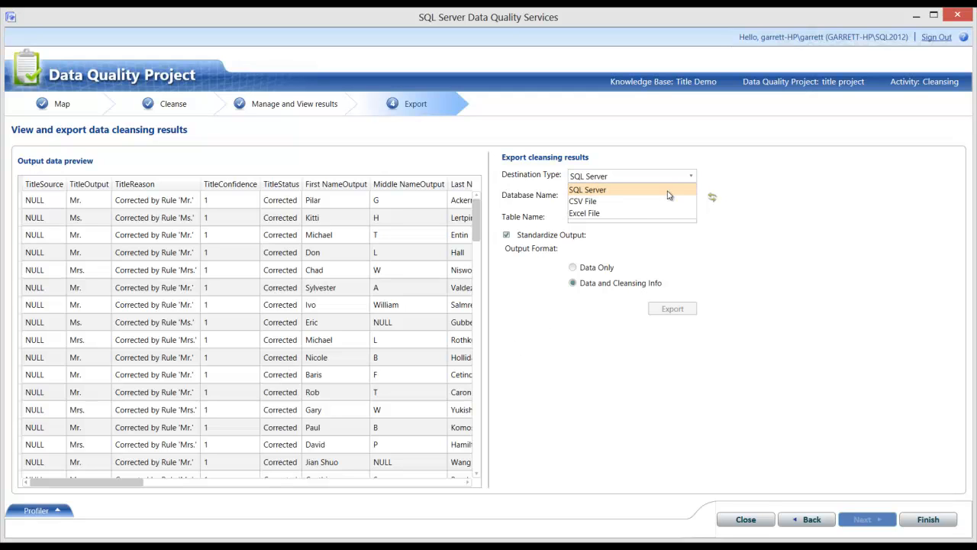
click(583, 201)
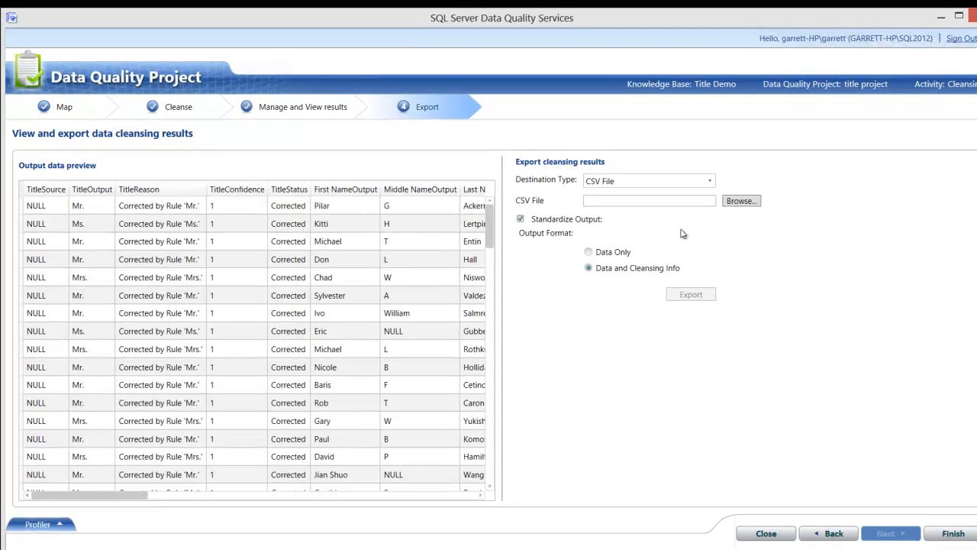
click(740, 200)
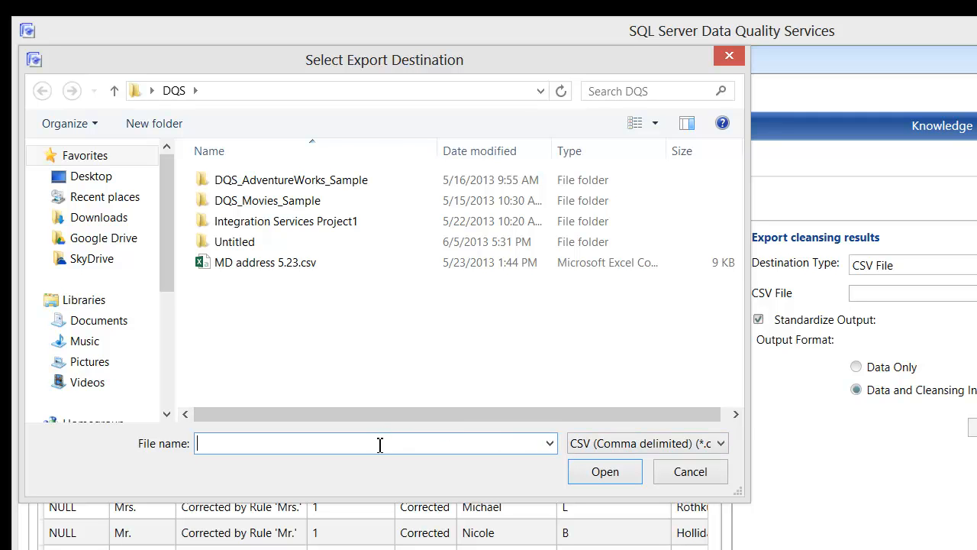
text(correct title)
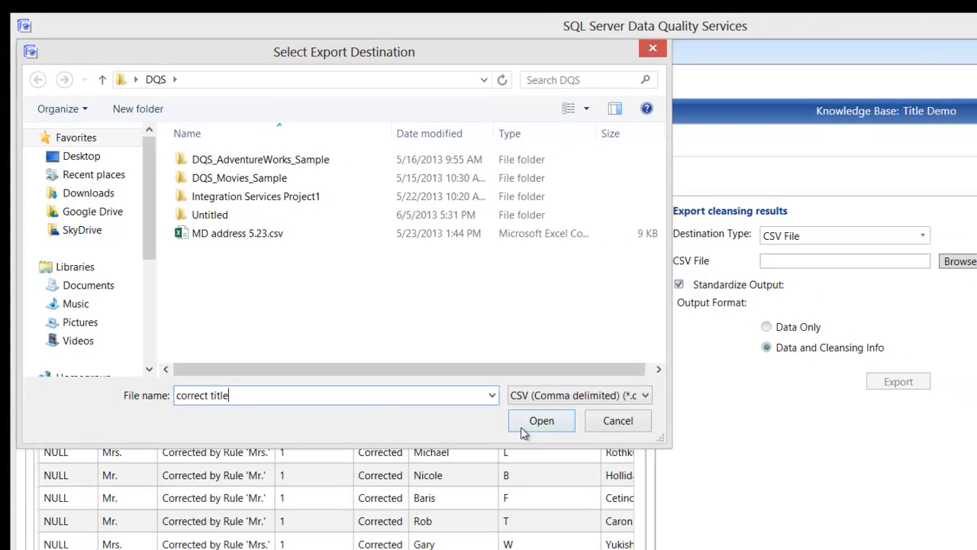
click(541, 420)
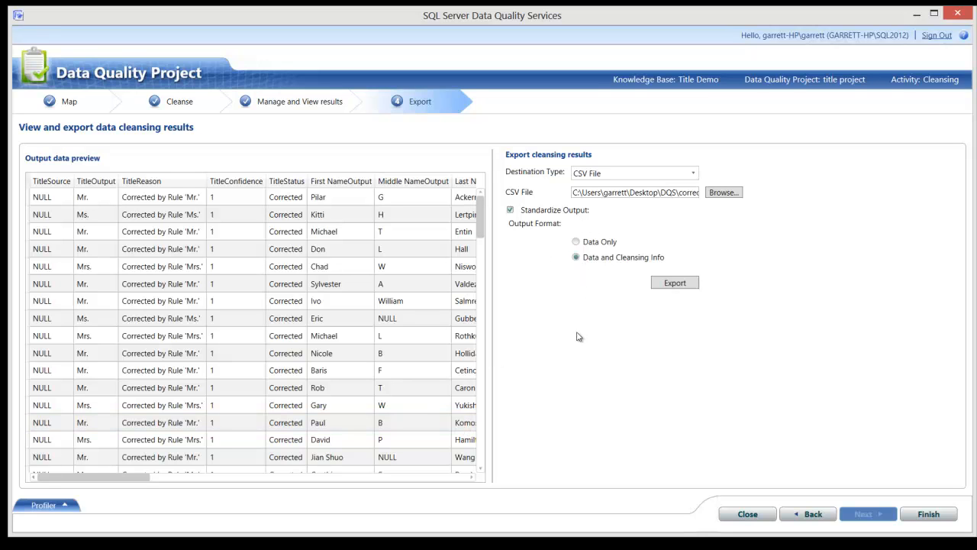
Export Data Only to correct title.csv and close the completion dialog.
click(576, 242)
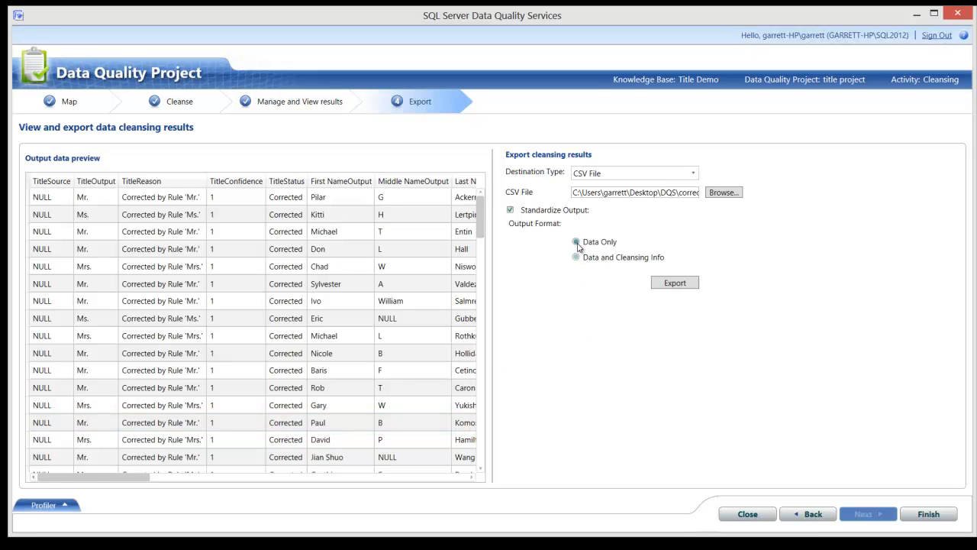
click(576, 242)
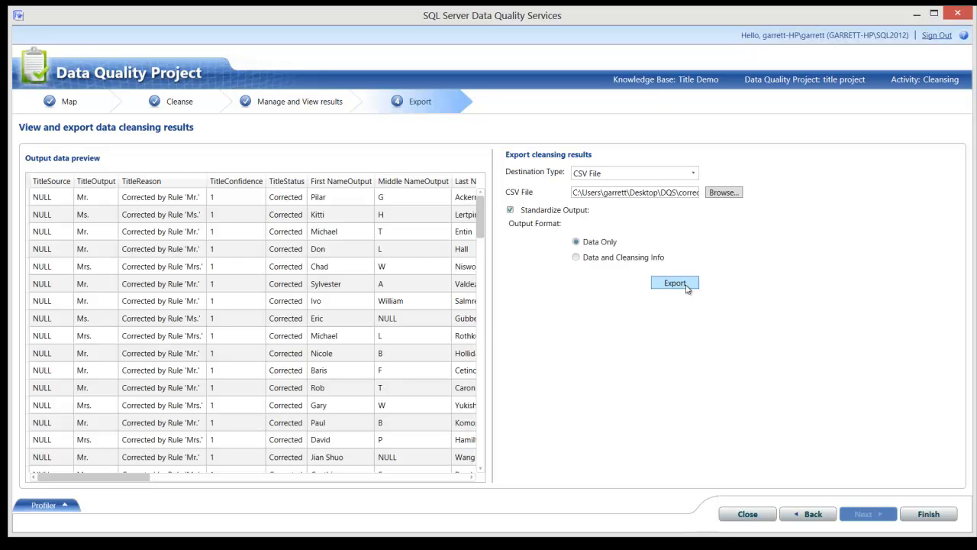
click(675, 282)
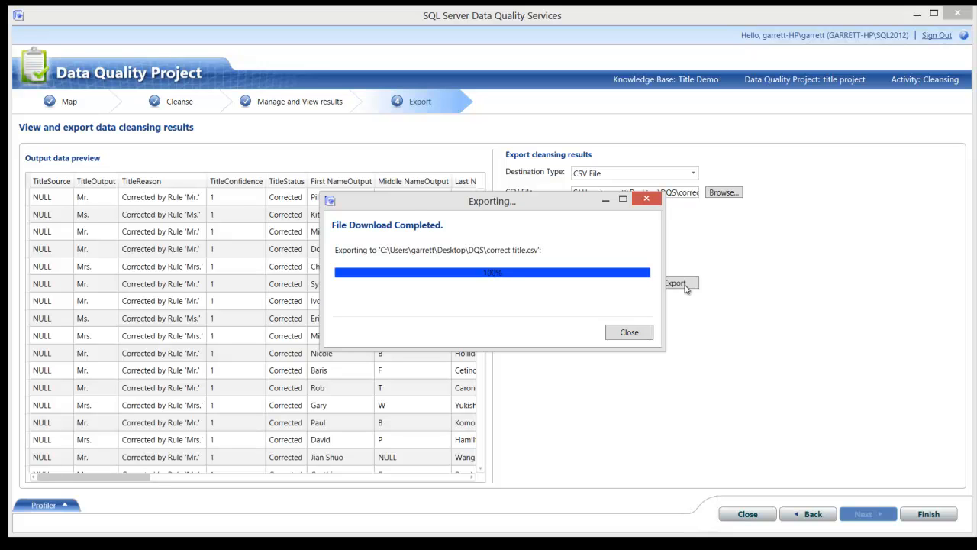
mouse_move(364, 238)
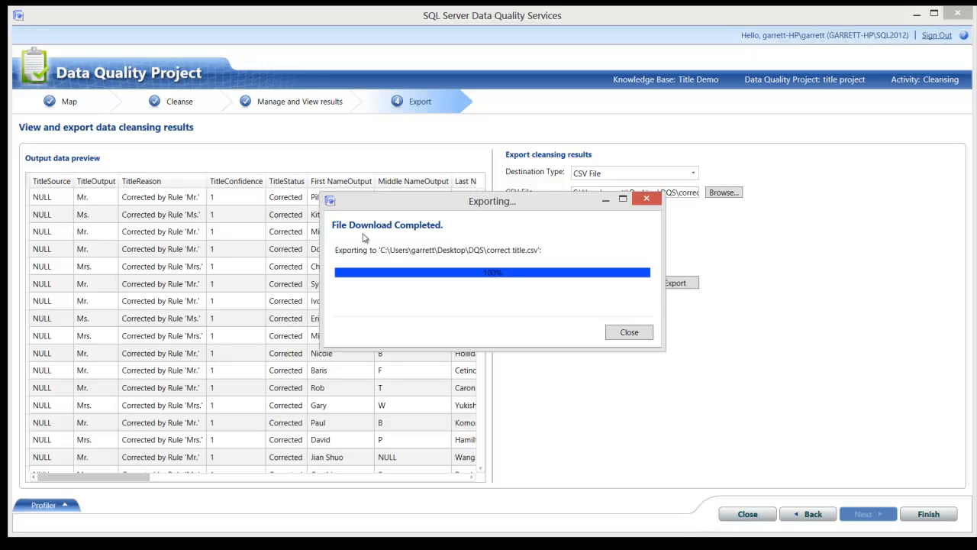
mouse_move(521, 265)
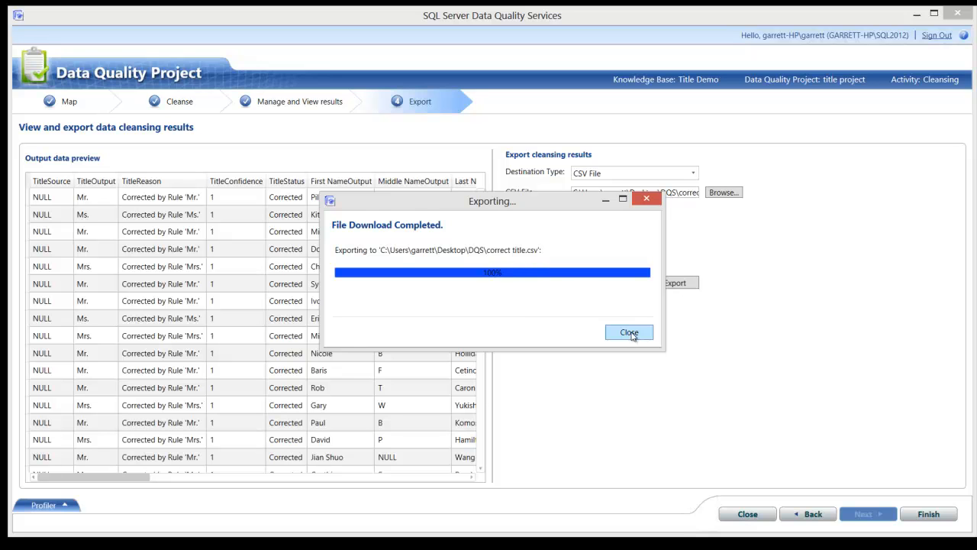
click(630, 332)
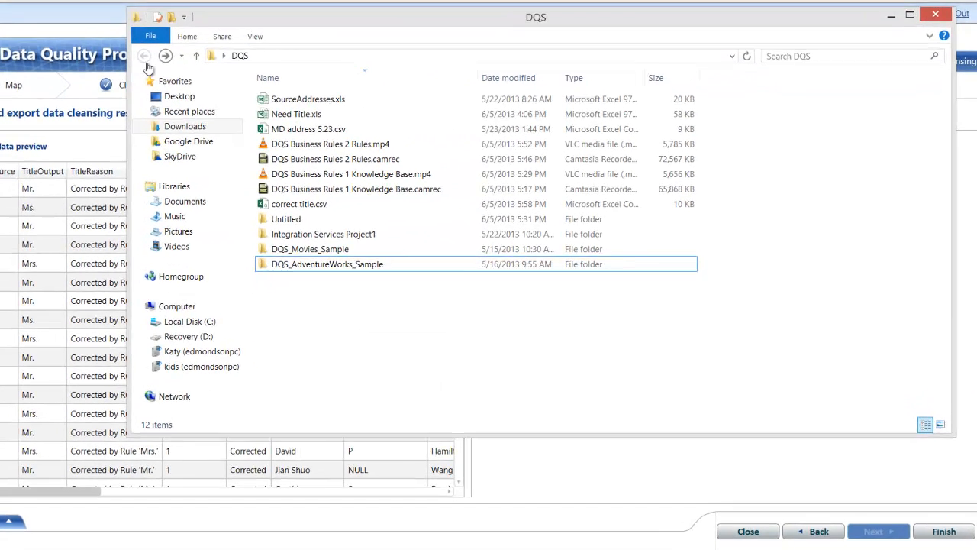
Open correct title.csv from the DQS folder in File Explorer.
click(300, 204)
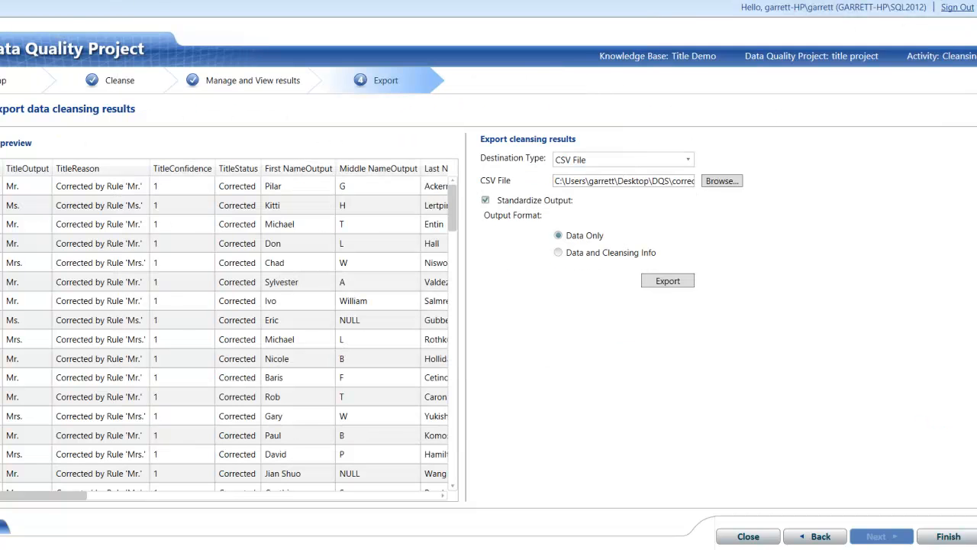
click(666, 280)
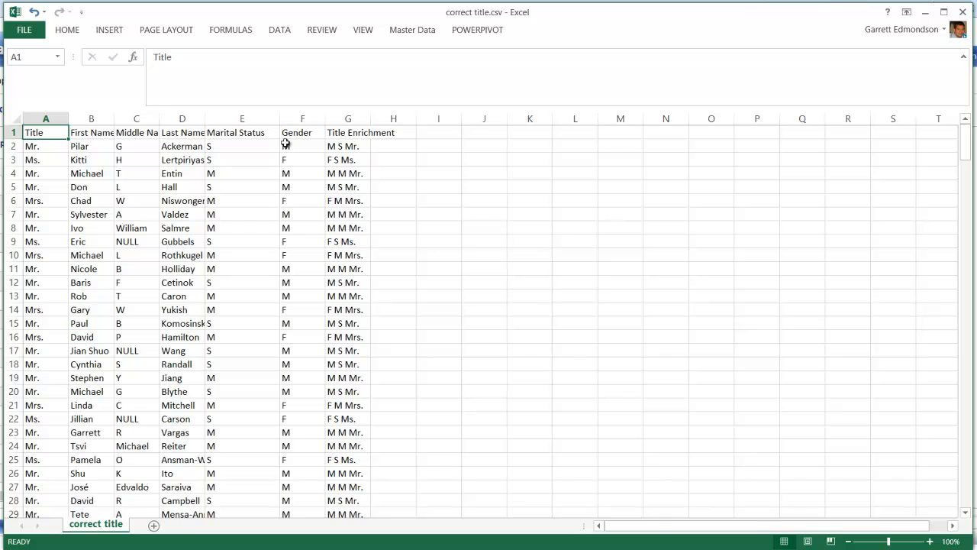
mouse_move(221, 159)
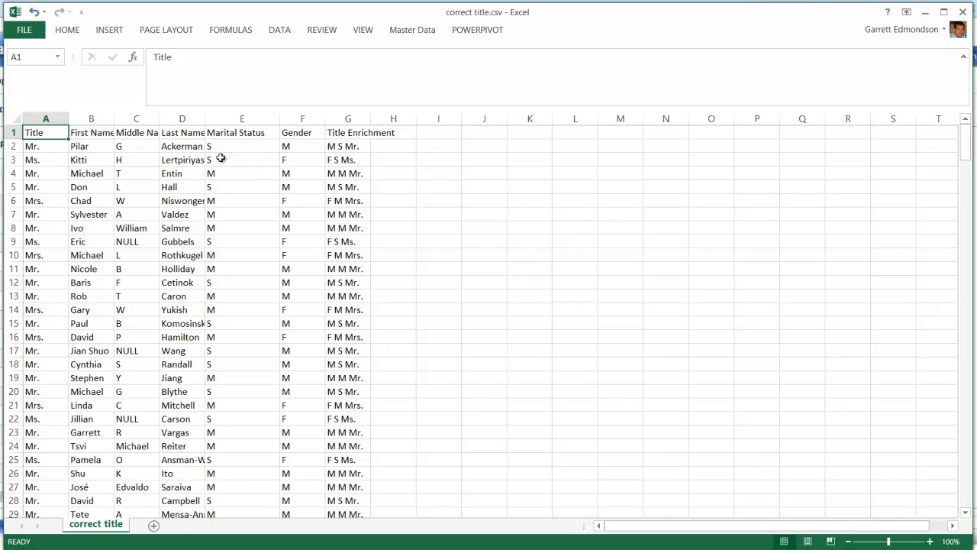
mouse_move(77, 164)
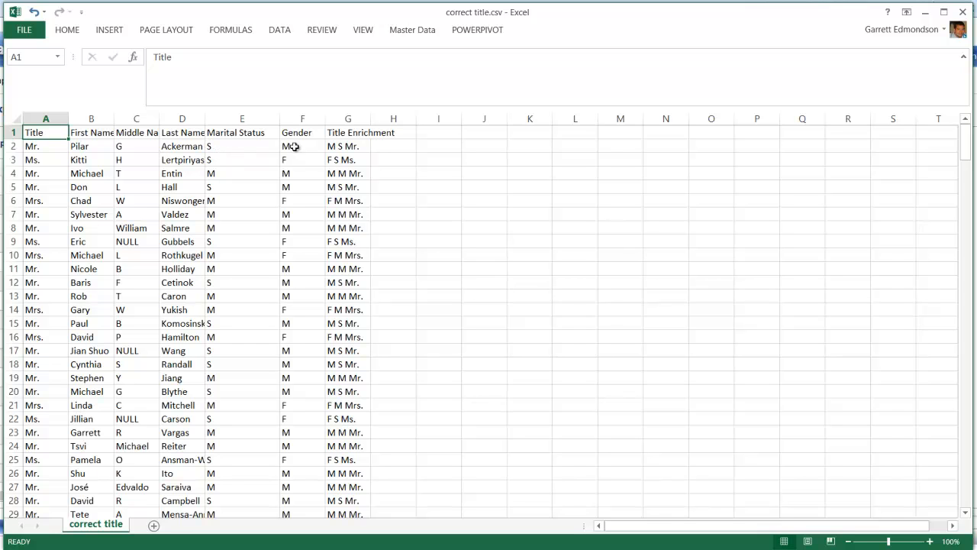
Inspect the Gender, last name and Title Enrichment cells in G4 and G5.
click(45, 146)
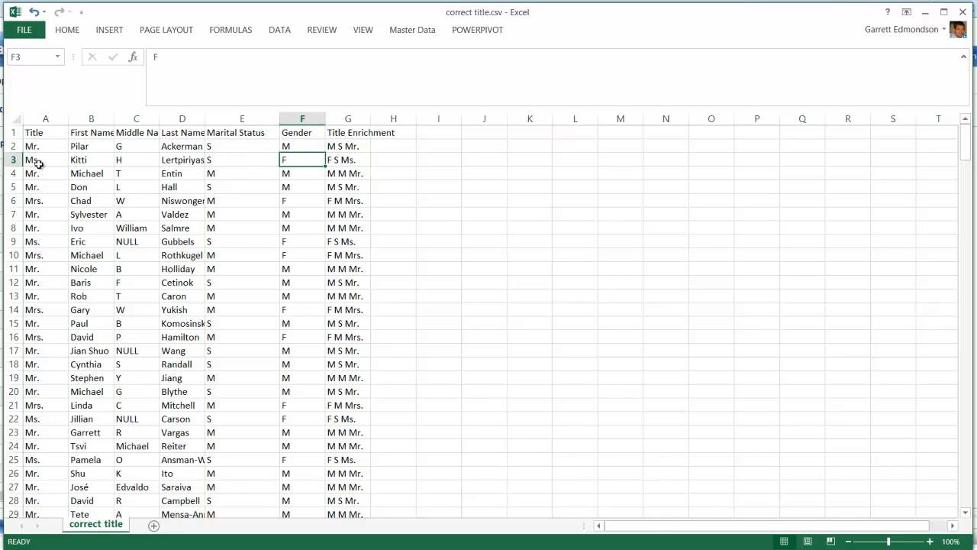
click(45, 159)
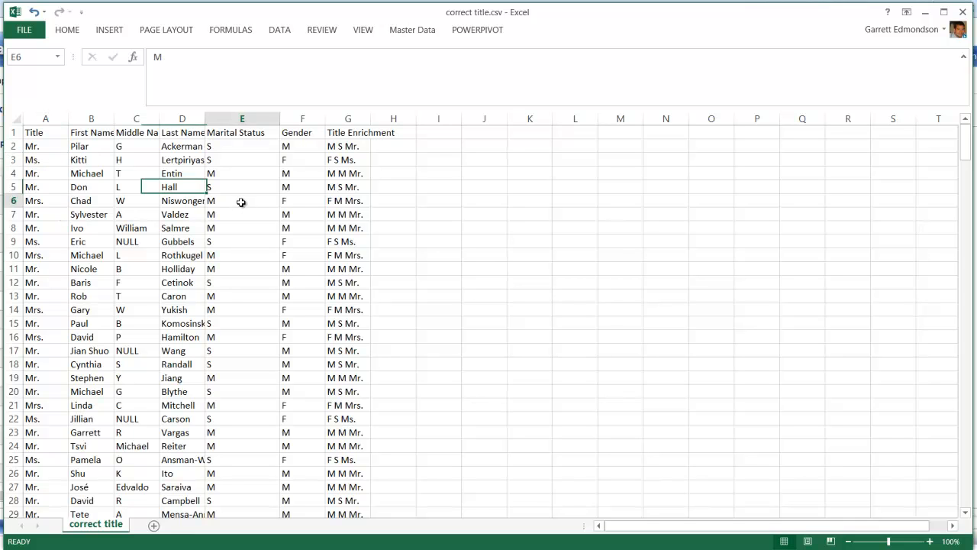
click(303, 201)
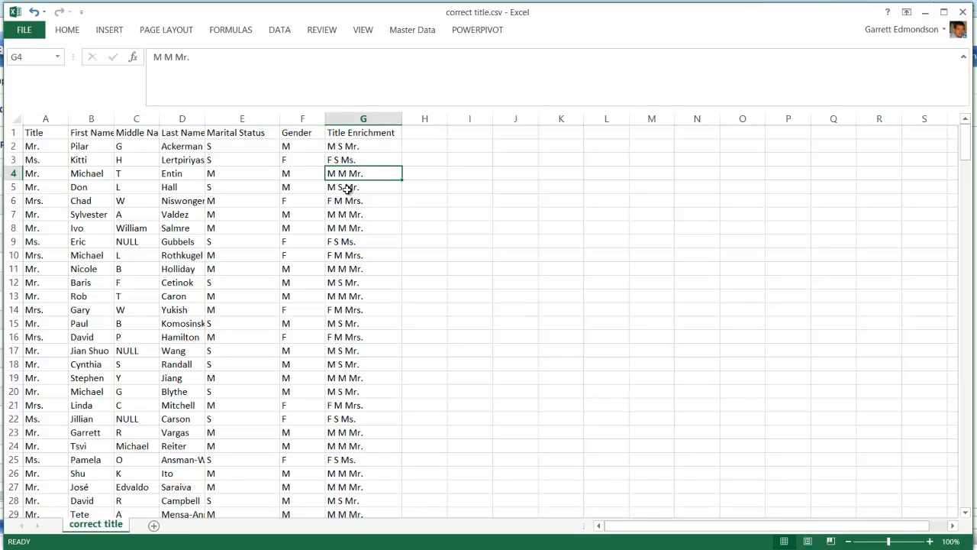
click(363, 187)
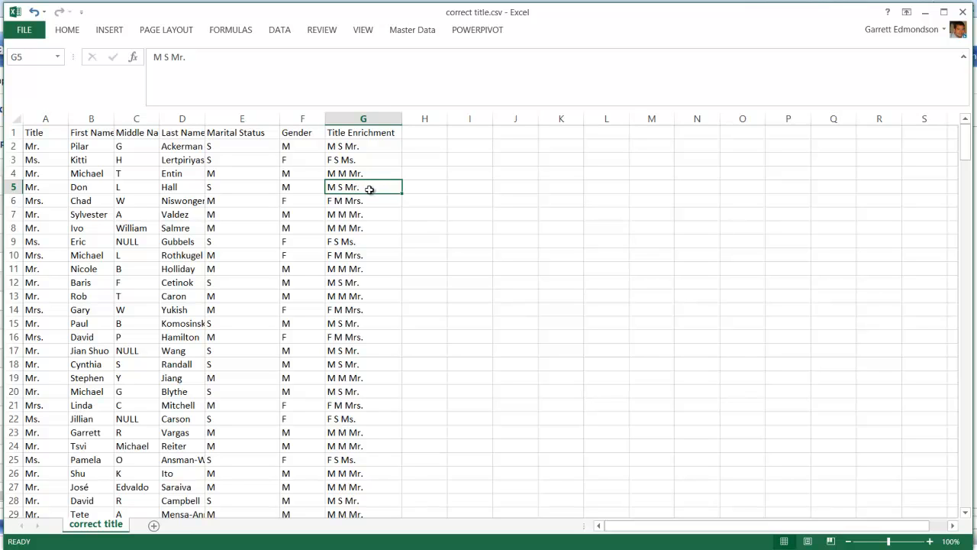
mouse_move(389, 212)
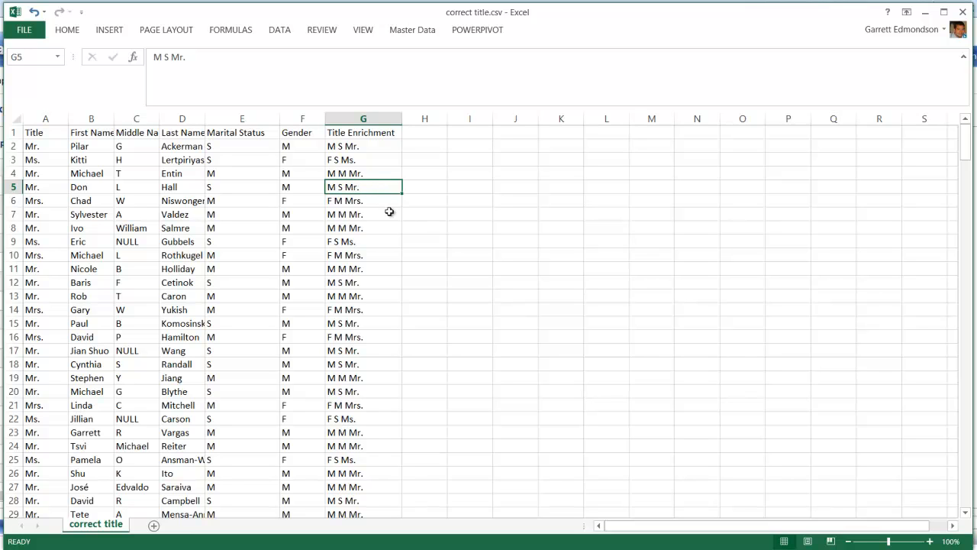
mouse_move(503, 213)
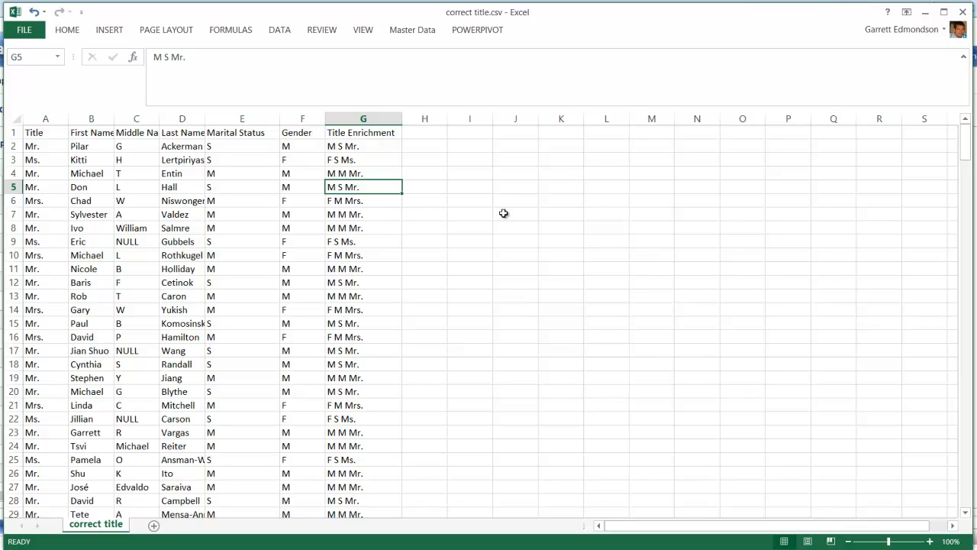
mouse_move(519, 218)
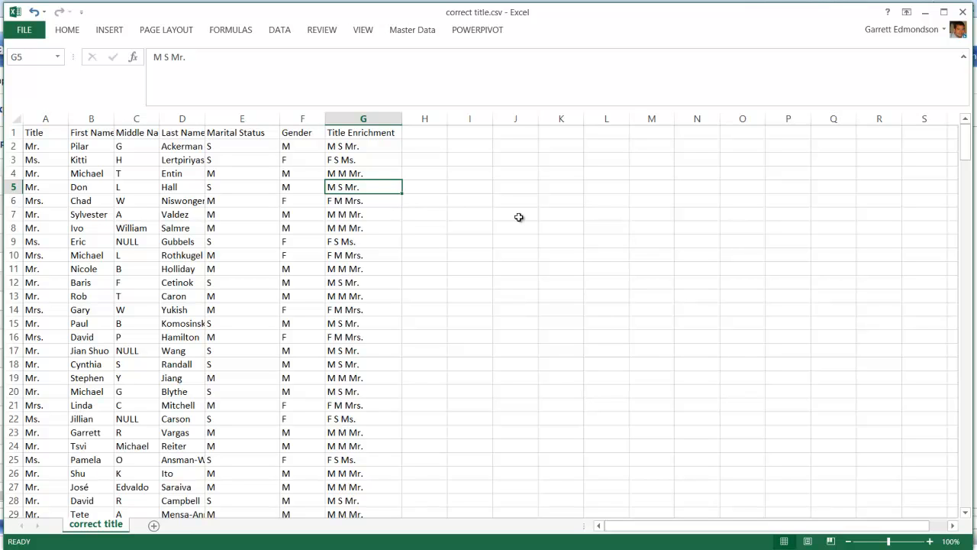